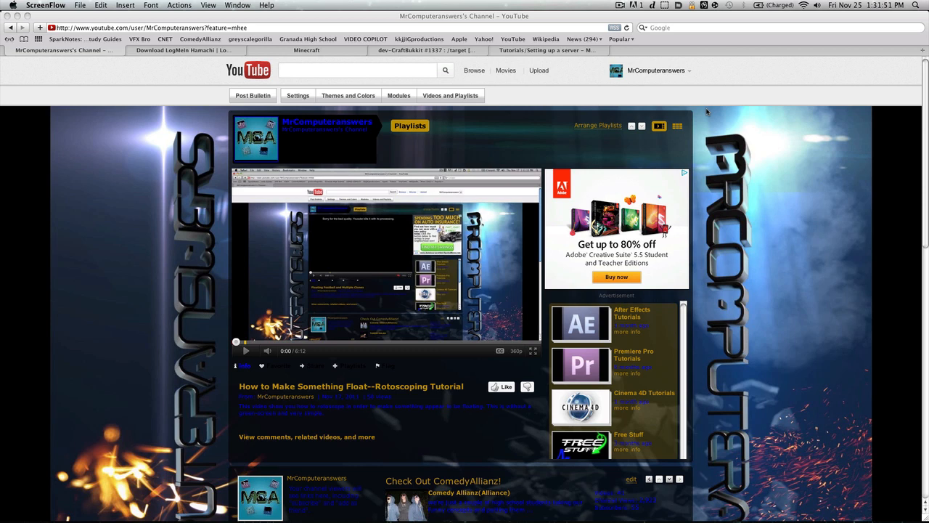
{"action": "mouse_move", "coordinate": [532, 171]}
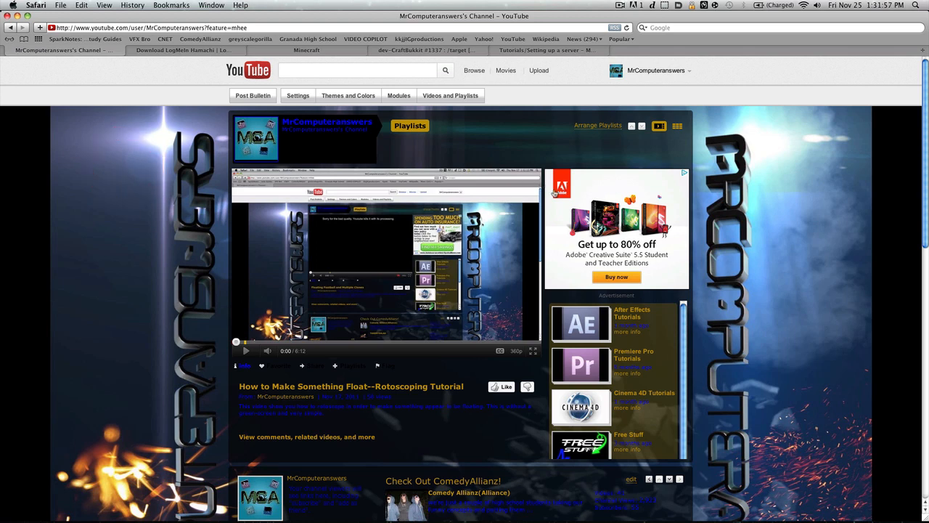
{"action": "mouse_move", "coordinate": [241, 192]}
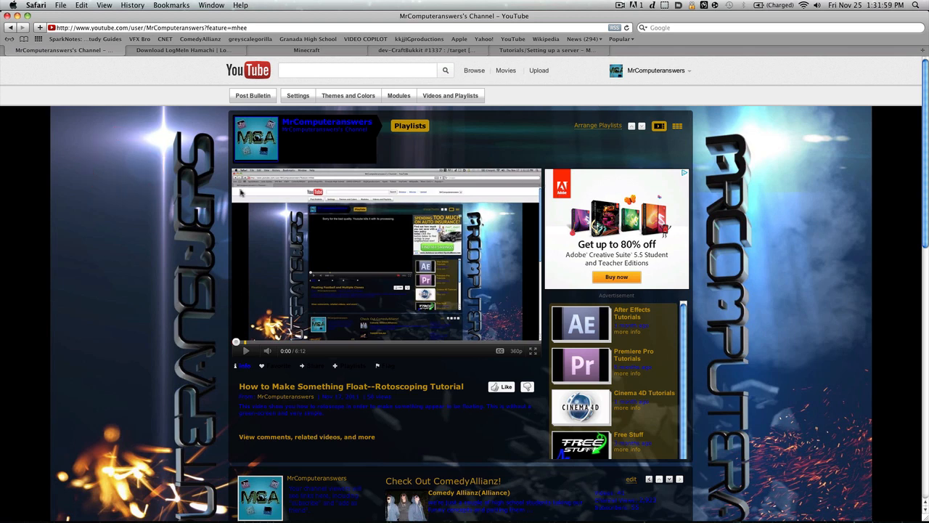
Bring up the LogMeIn Hamachi download page in Safari.
{"action": "left_click", "coordinate": [181, 49]}
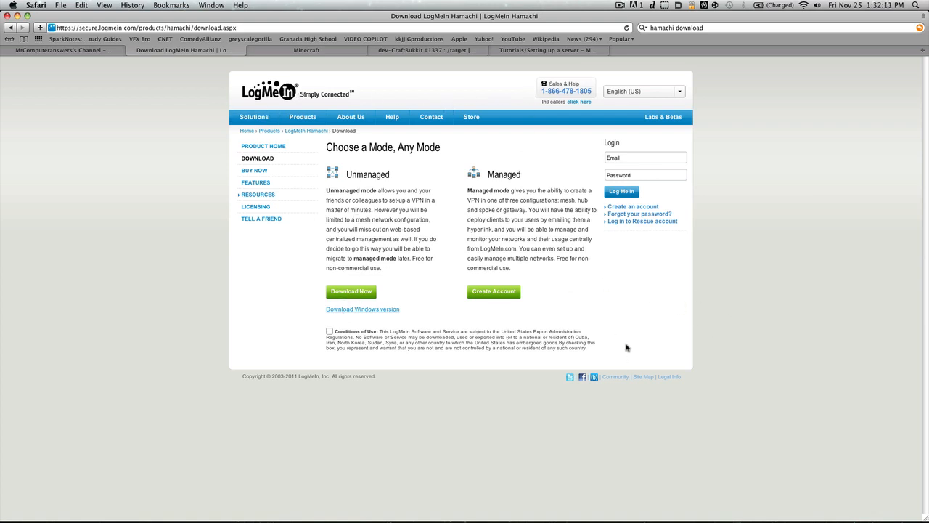
{"action": "mouse_move", "coordinate": [629, 338]}
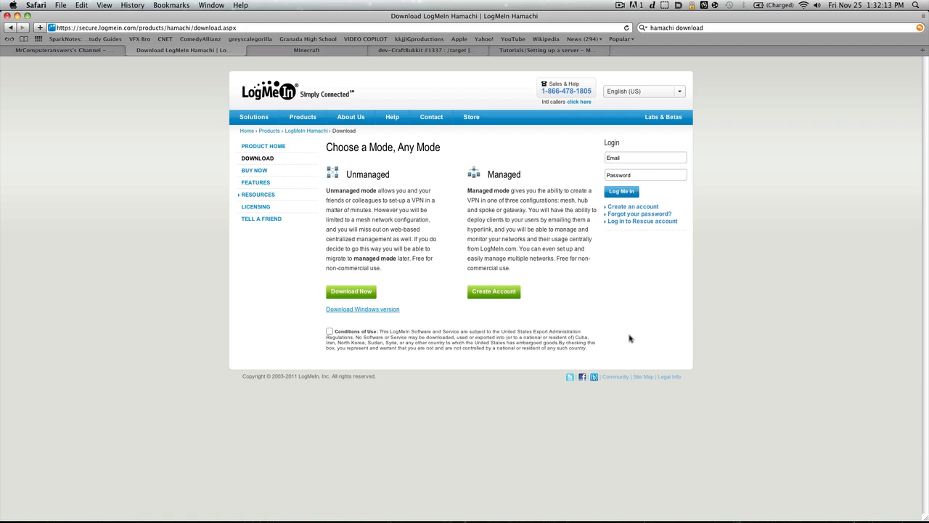
{"action": "mouse_move", "coordinate": [729, 478]}
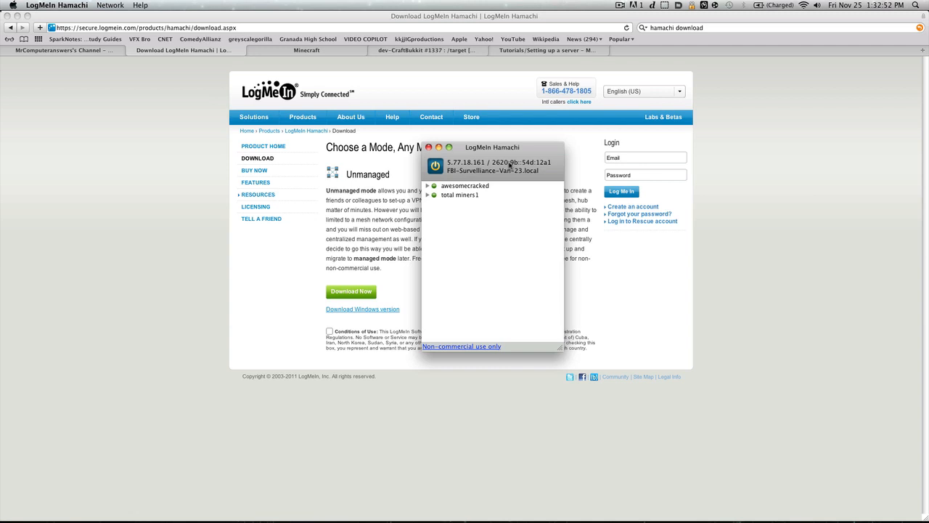
Look over the Hamachi network list (awesomecracked, total mmern1) without keeping a selection.
{"action": "left_click", "coordinate": [459, 194]}
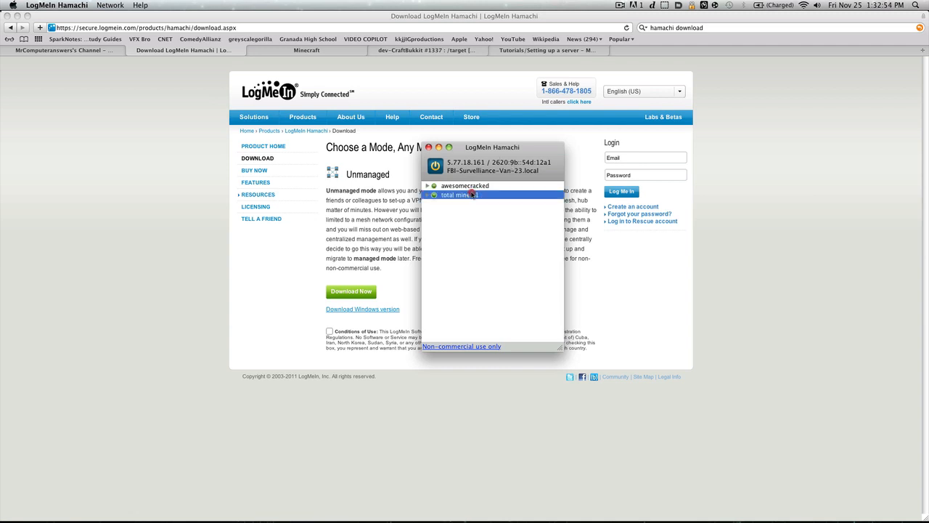
{"action": "left_click", "coordinate": [465, 186]}
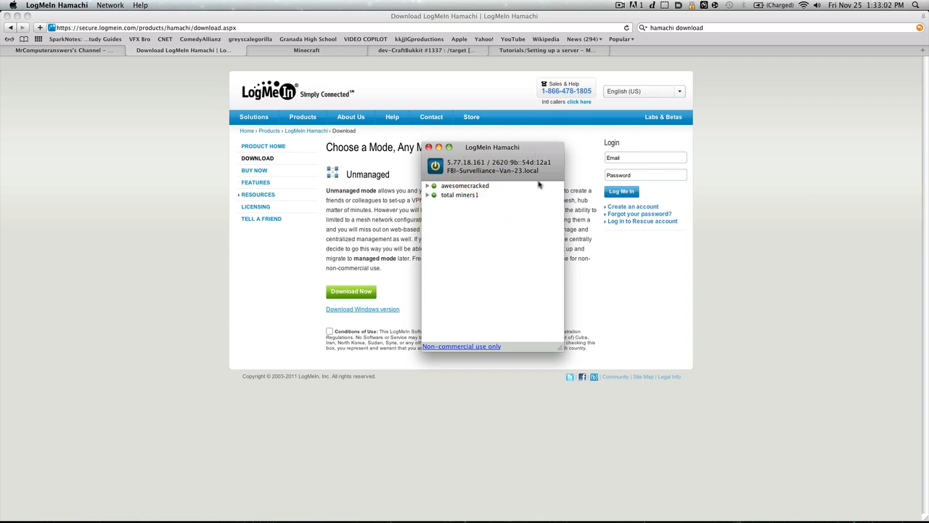
{"action": "mouse_move", "coordinate": [497, 169]}
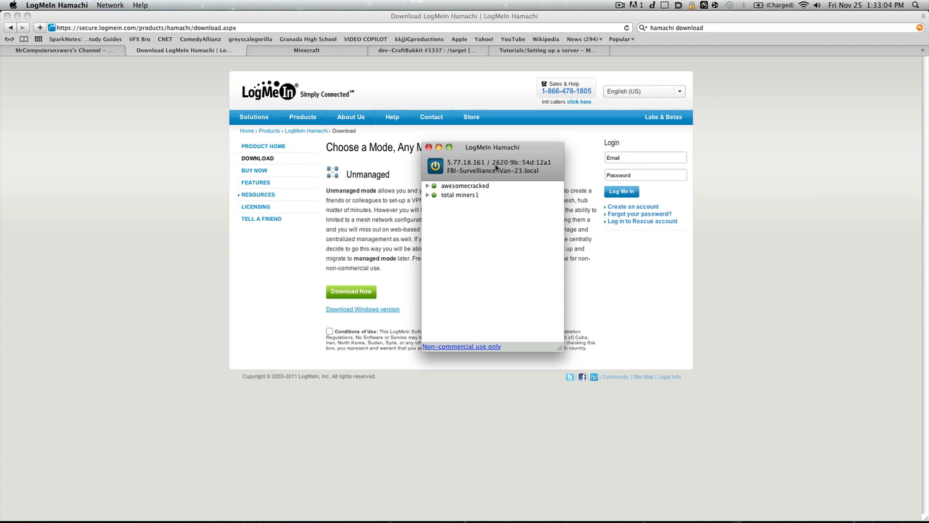
{"action": "mouse_move", "coordinate": [482, 186]}
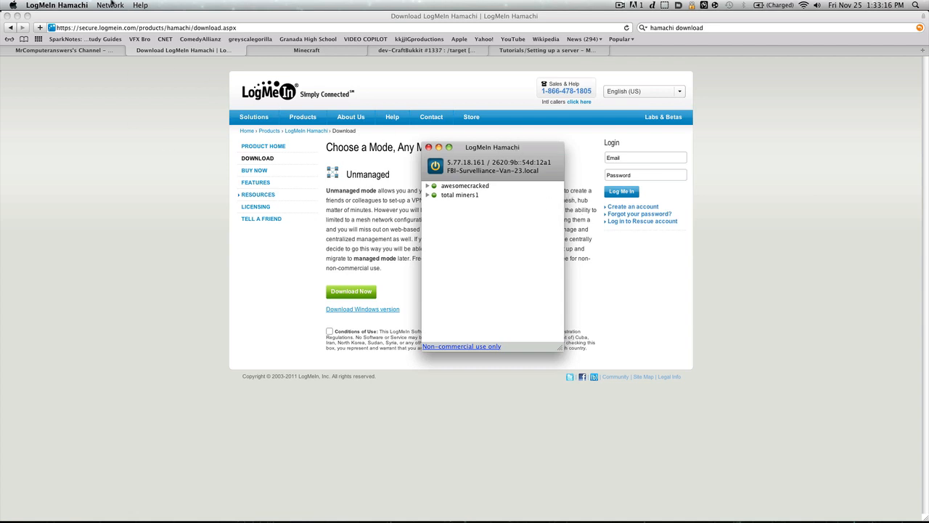
{"action": "left_click", "coordinate": [110, 6]}
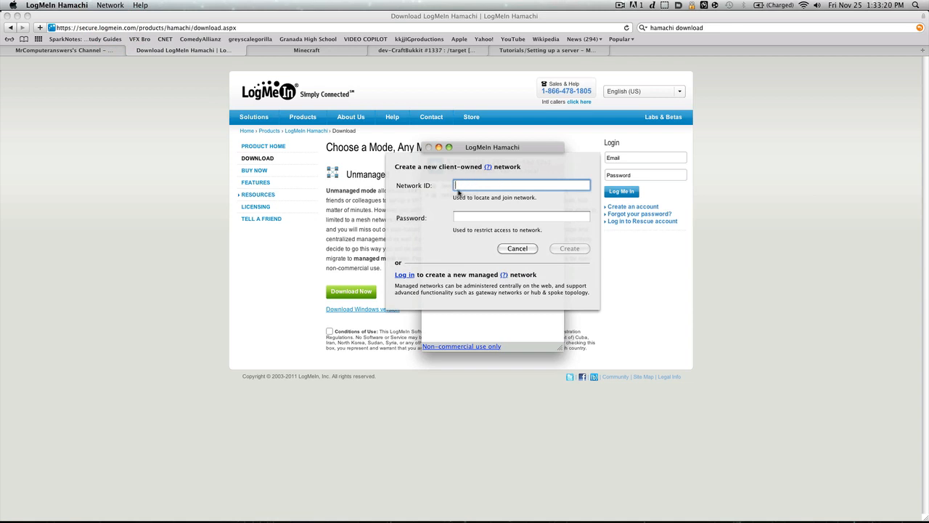
{"action": "type", "text": "tutoiral server 2"}
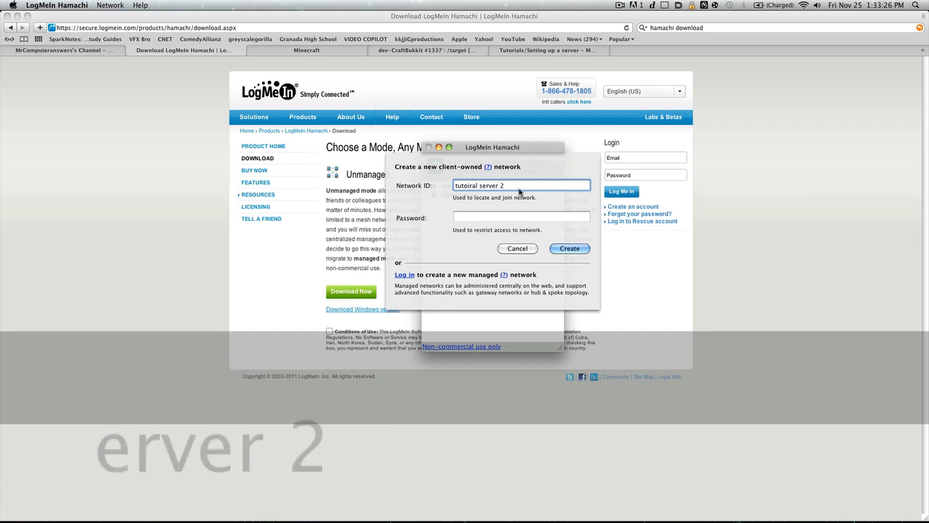
{"action": "left_click", "coordinate": [521, 217]}
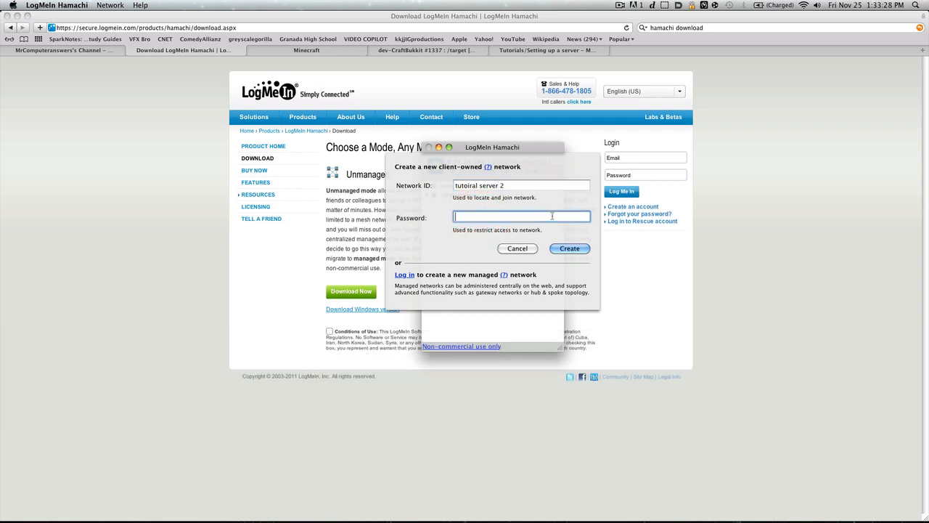
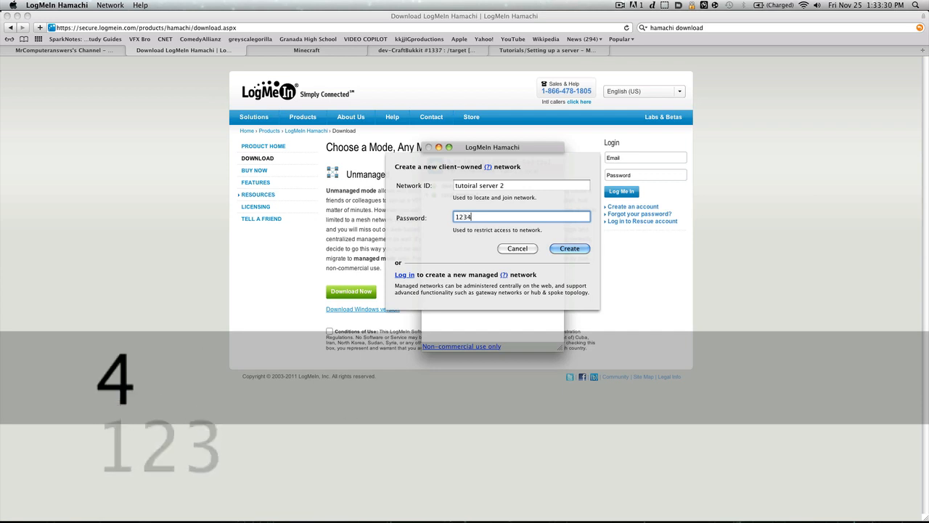
{"action": "left_click", "coordinate": [569, 248]}
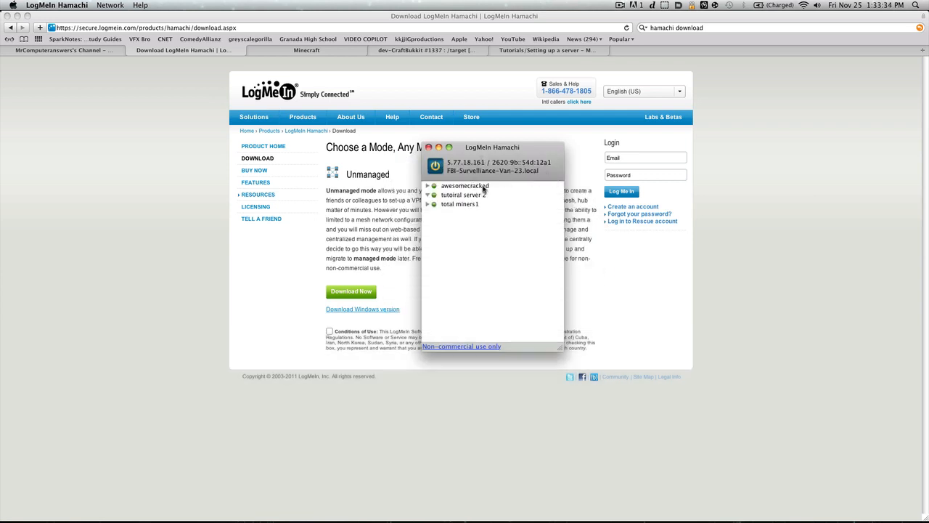
{"action": "left_click", "coordinate": [462, 195]}
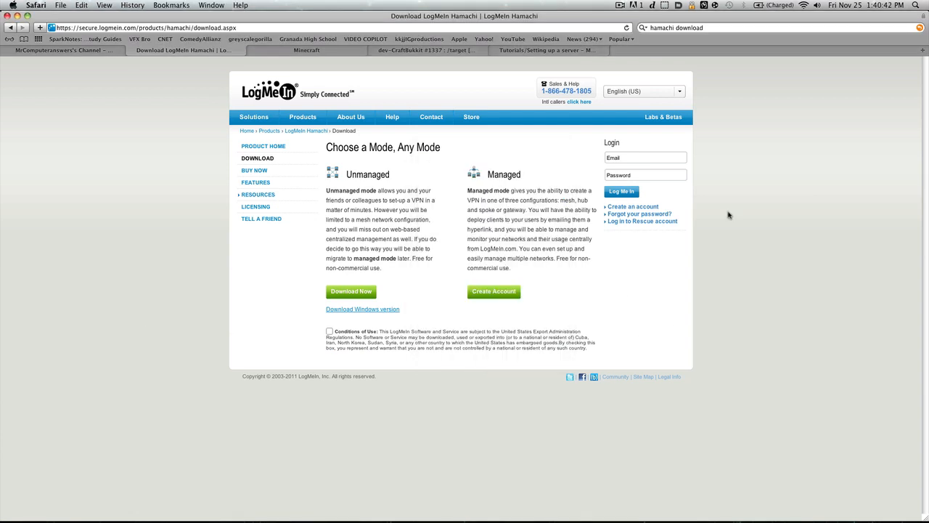
{"action": "mouse_move", "coordinate": [711, 209]}
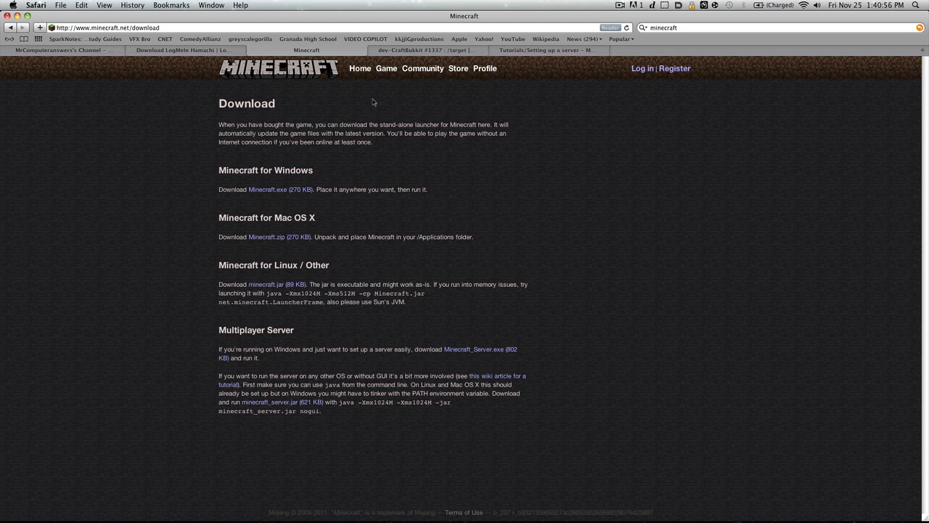
{"action": "mouse_move", "coordinate": [340, 183]}
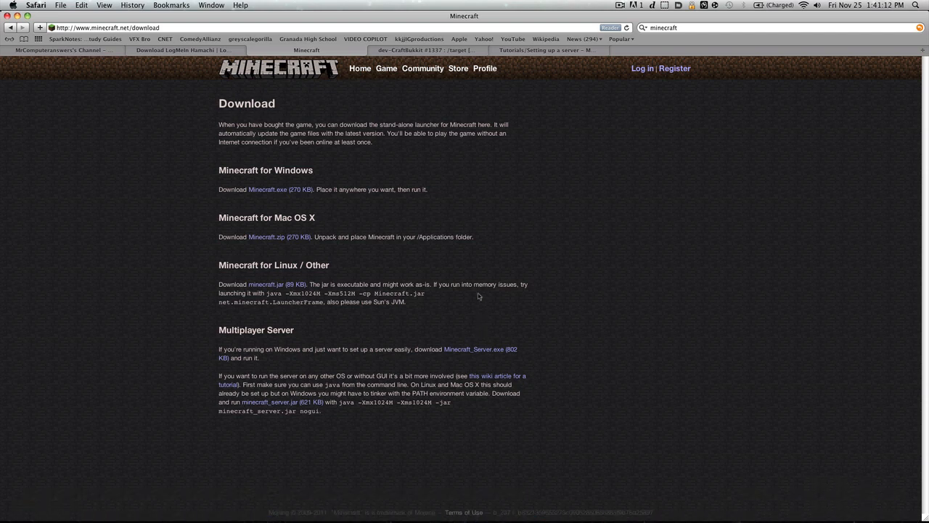
Glance at the CraftBukkit Jenkins build page, then return to minecraft.net/download.
{"action": "left_click", "coordinate": [426, 50]}
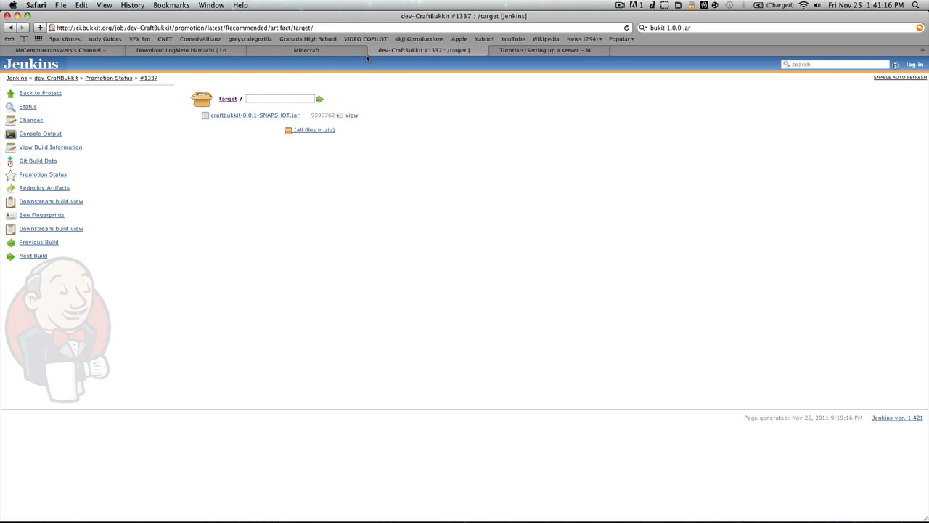
{"action": "left_click", "coordinate": [306, 49]}
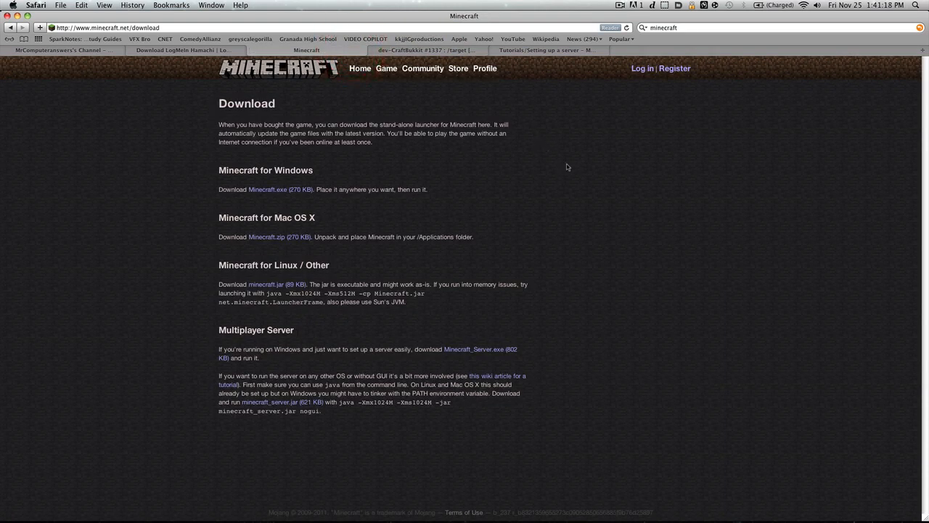
{"action": "mouse_move", "coordinate": [572, 161]}
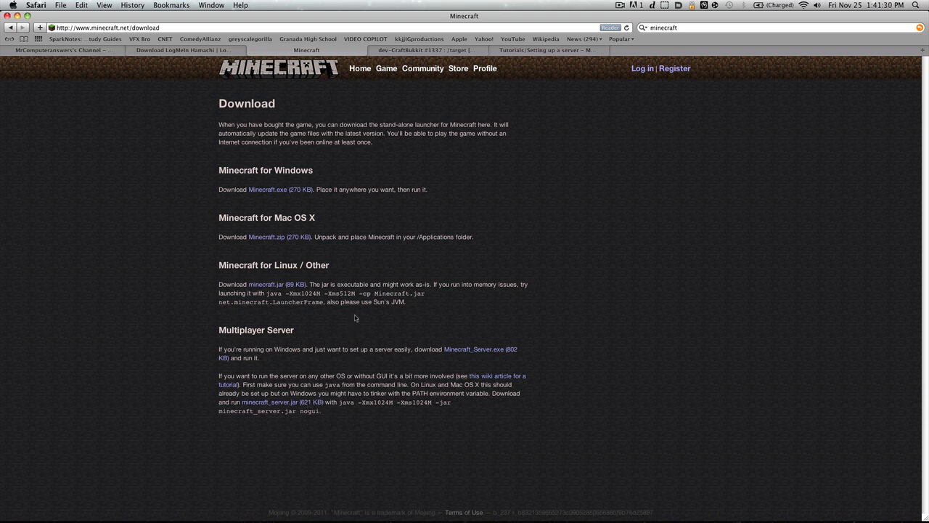
{"action": "mouse_move", "coordinate": [415, 71]}
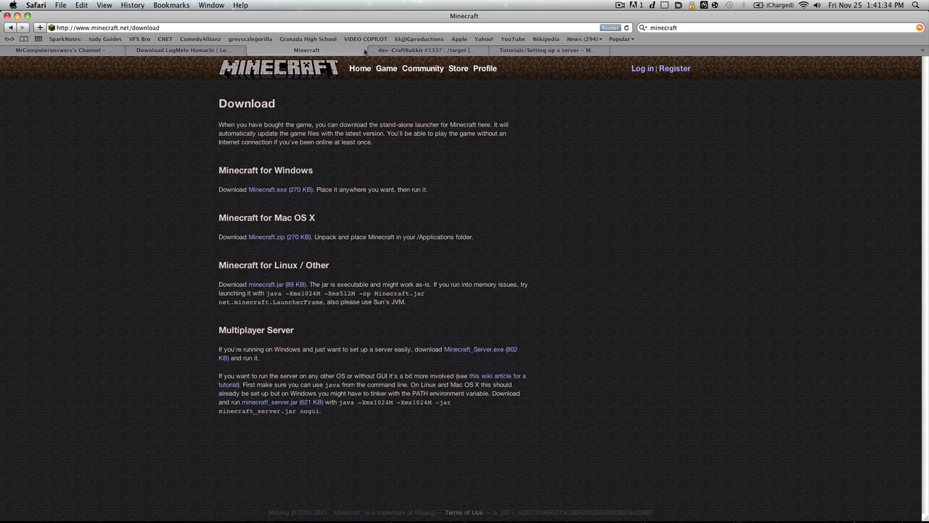
Show the CraftBukkit Jenkins build page listing the craftbukkit-0.0.1-SNAPSHOT.jar artifact.
{"action": "left_click", "coordinate": [427, 50]}
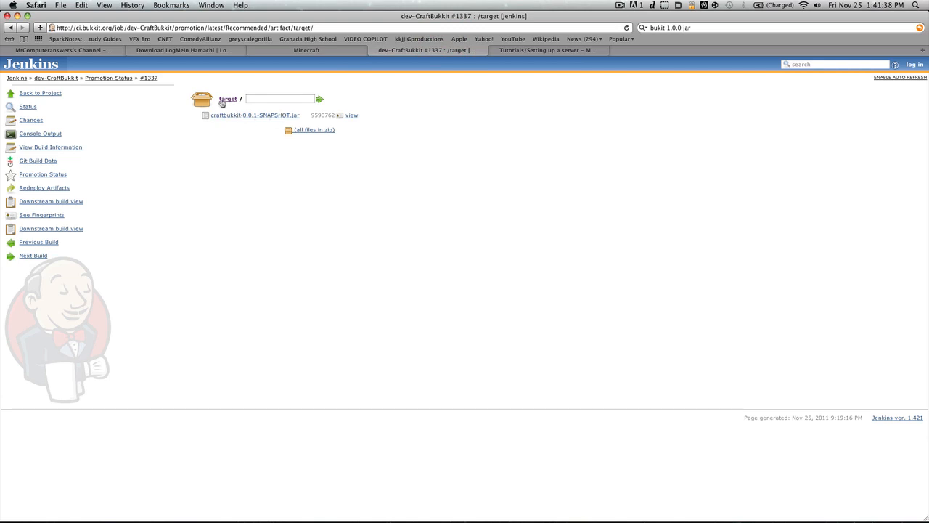
{"action": "mouse_move", "coordinate": [764, 468]}
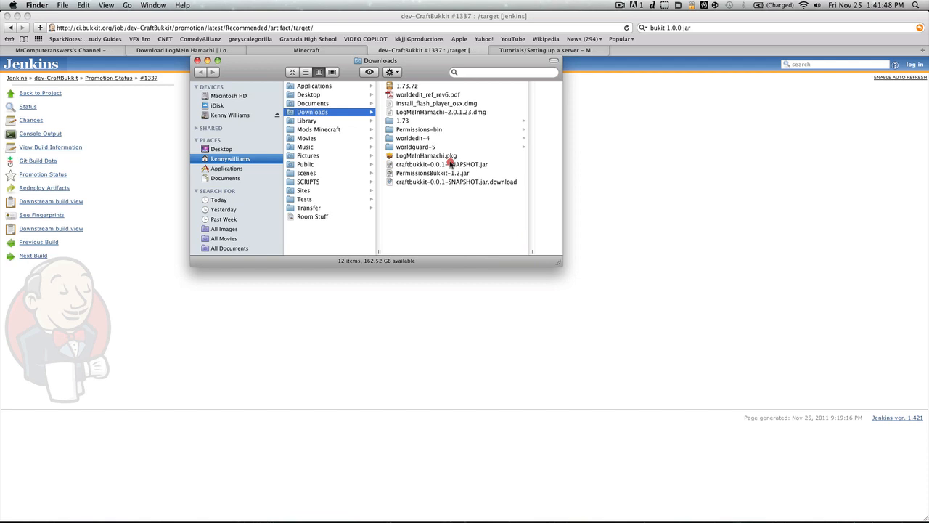
Move craftbukkit-0.0.1-SNAPSHOT.jar from Downloads into the Desktop 'tut' folder, then return to Safari.
{"action": "left_click", "coordinate": [441, 164]}
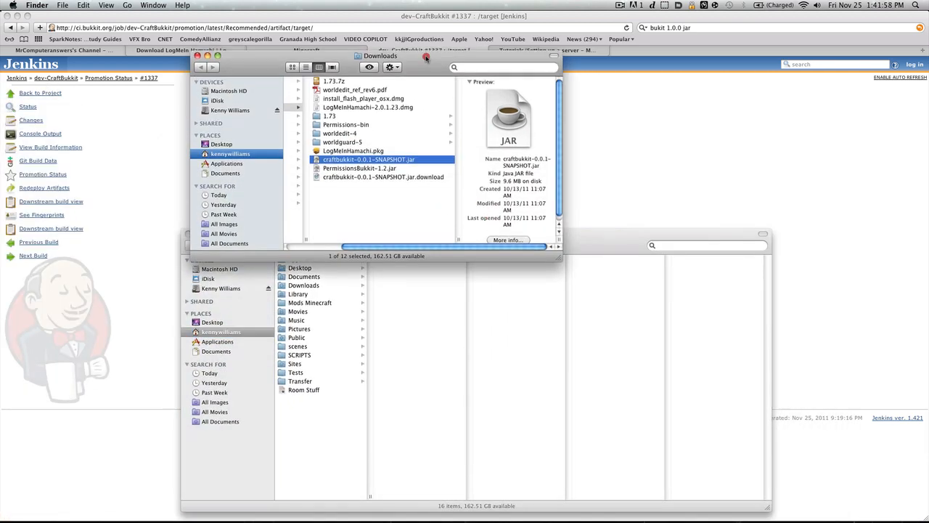
{"action": "left_click", "coordinate": [212, 322]}
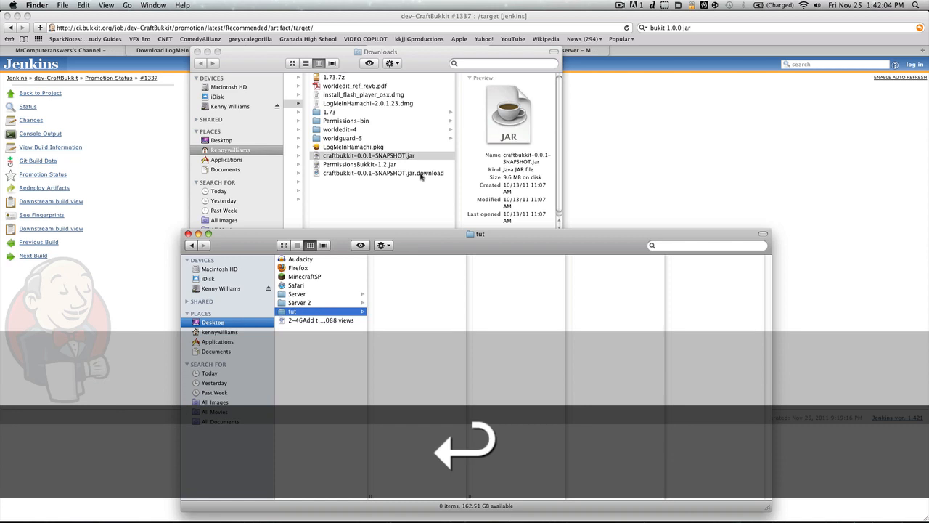
{"action": "left_click", "coordinate": [369, 155]}
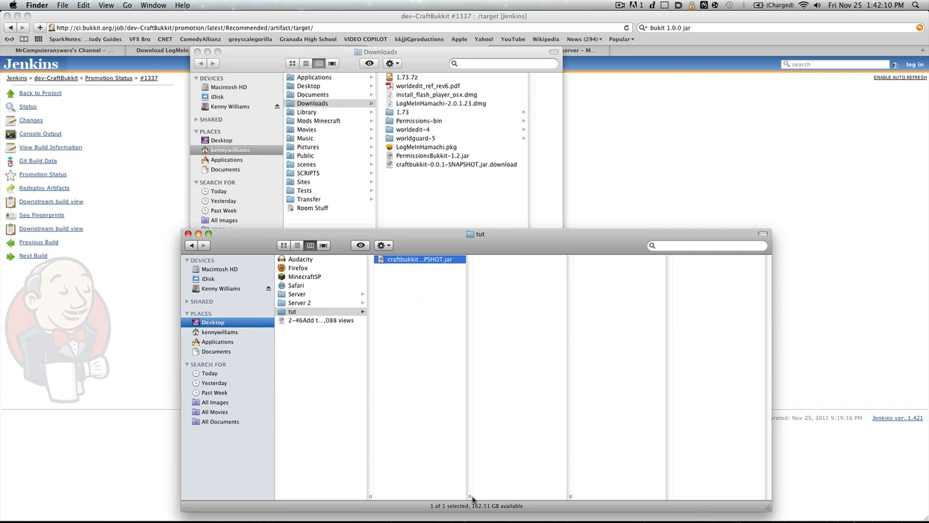
{"action": "left_click", "coordinate": [418, 259]}
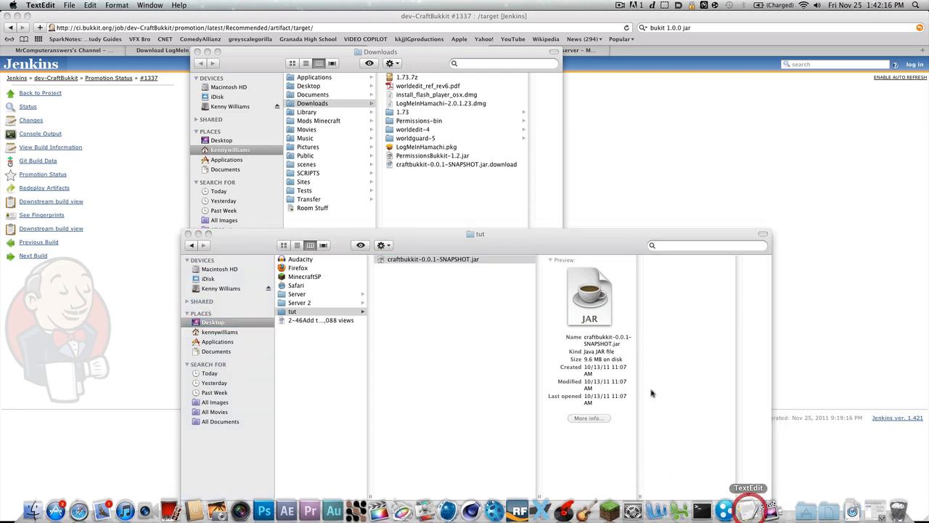
{"action": "left_click", "coordinate": [747, 508]}
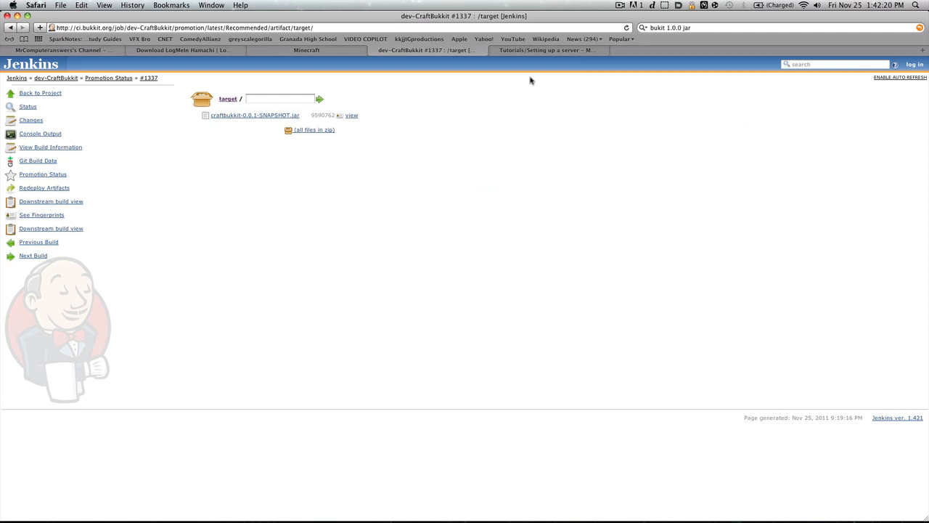
Copy the three-line Mac OS X start-up script from the Minecraft Wiki tutorial.
{"action": "left_click", "coordinate": [546, 49]}
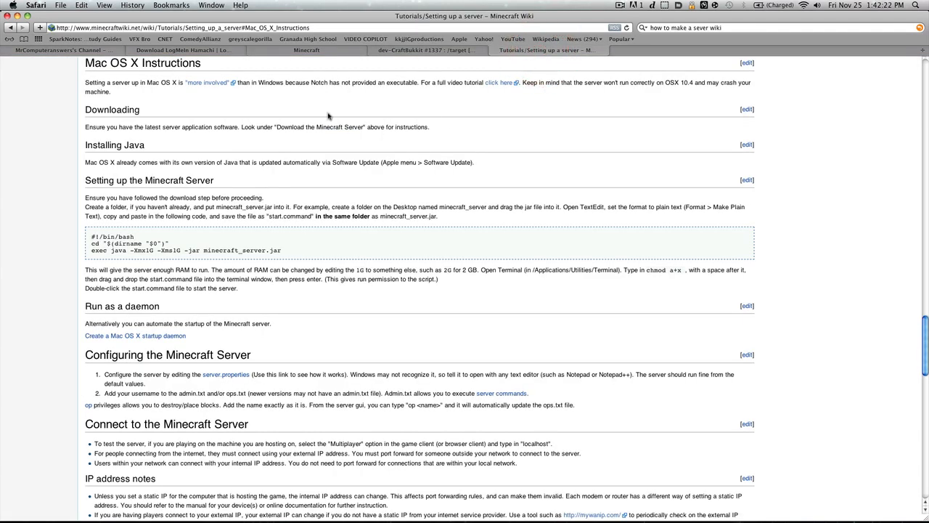
{"action": "mouse_move", "coordinate": [676, 485]}
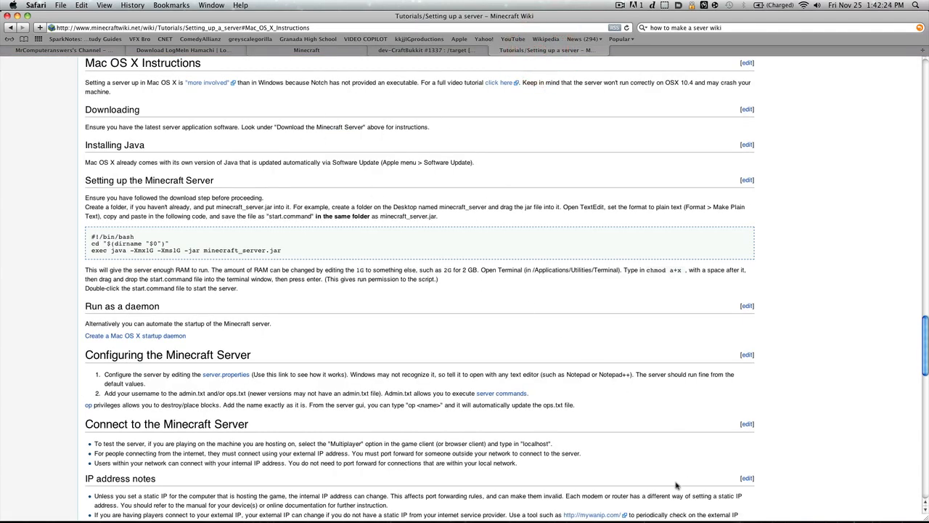
{"action": "mouse_move", "coordinate": [468, 341]}
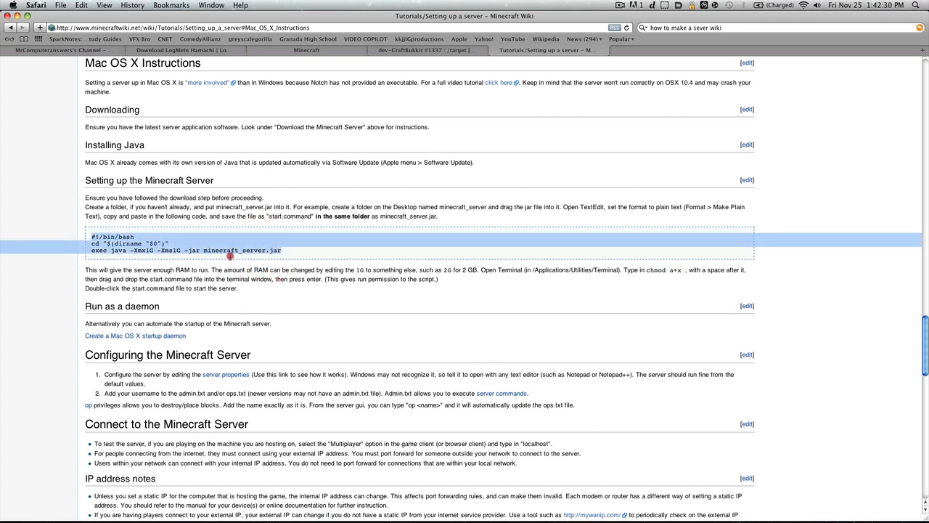
{"action": "key", "text": "cmd+c"}
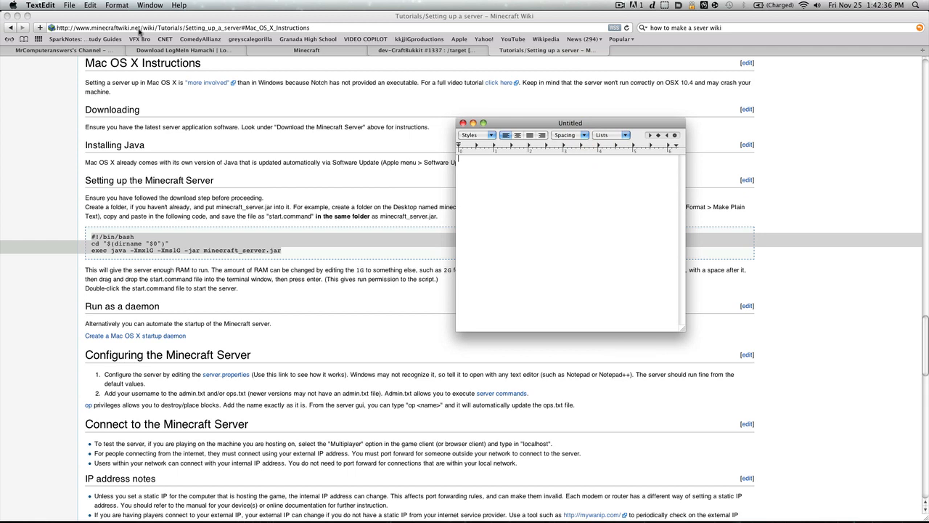
Make the TextEdit document plain text and paste in the bash script launching minecraft_server.jar.
{"action": "left_click", "coordinate": [116, 6]}
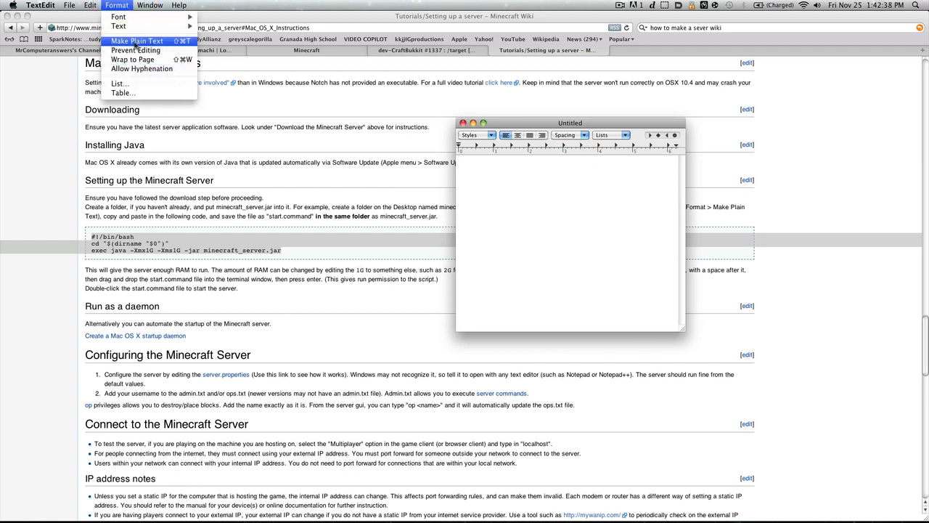
{"action": "left_click", "coordinate": [136, 41]}
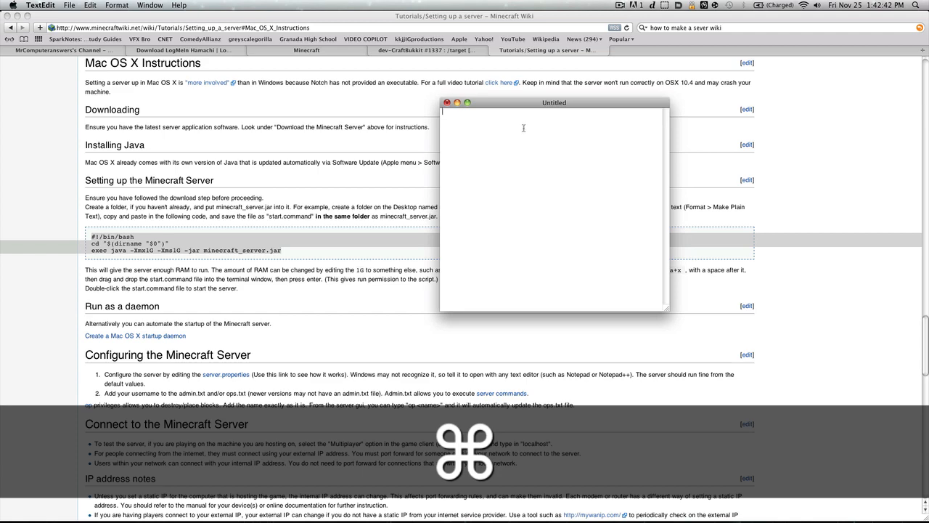
{"action": "key", "text": "cmd+v"}
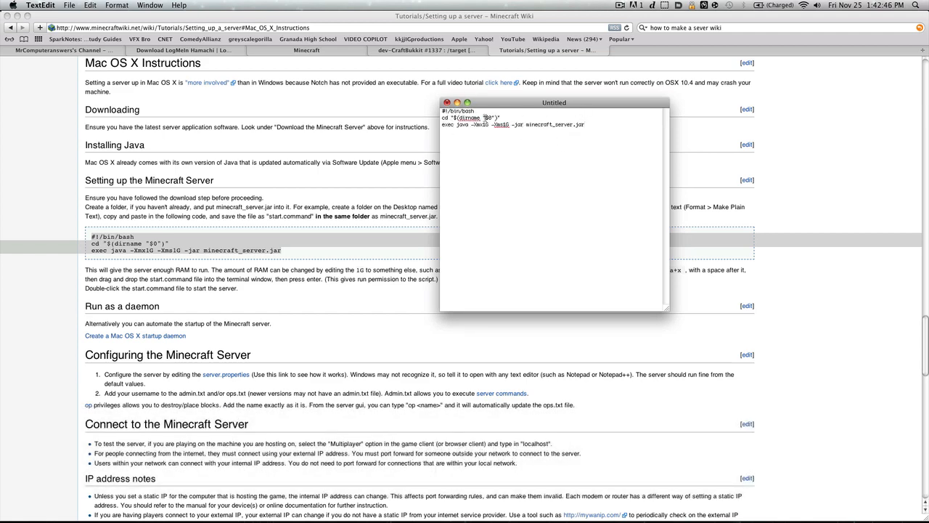
{"action": "left_click", "coordinate": [587, 125]}
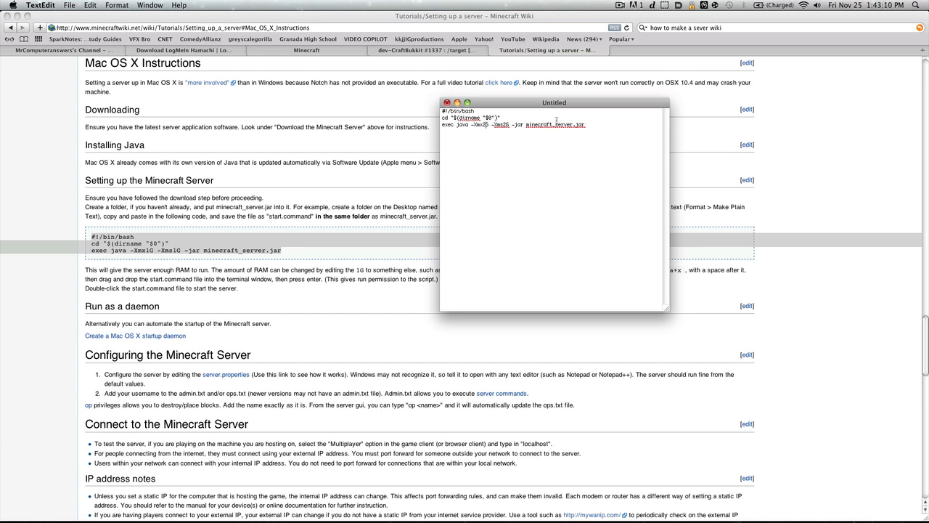
Save the script as start.command in the Desktop 'tut' folder.
{"action": "left_click", "coordinate": [70, 5]}
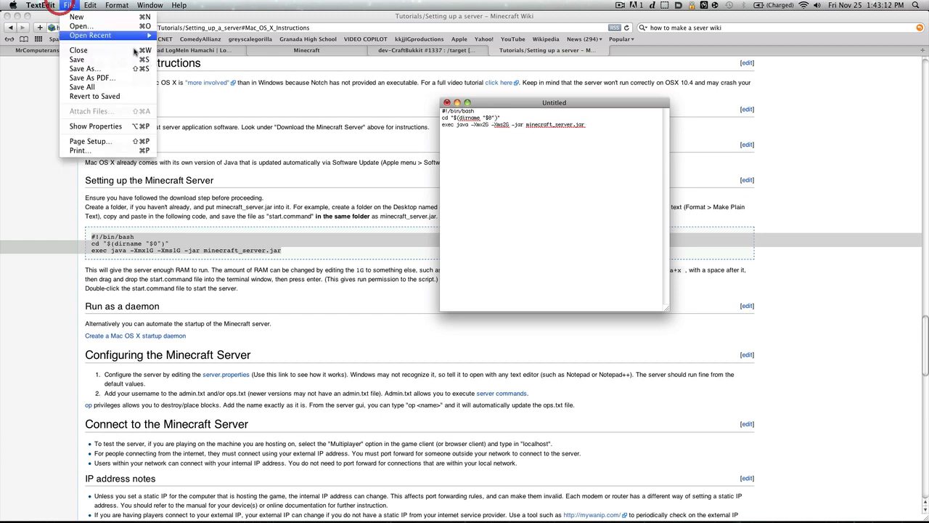
{"action": "left_click", "coordinate": [85, 69]}
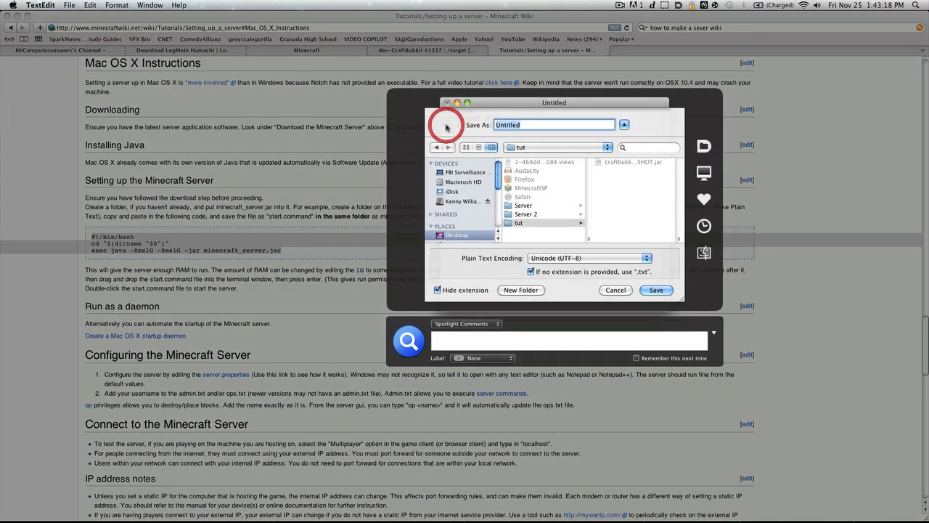
{"action": "type", "text": "start.command"}
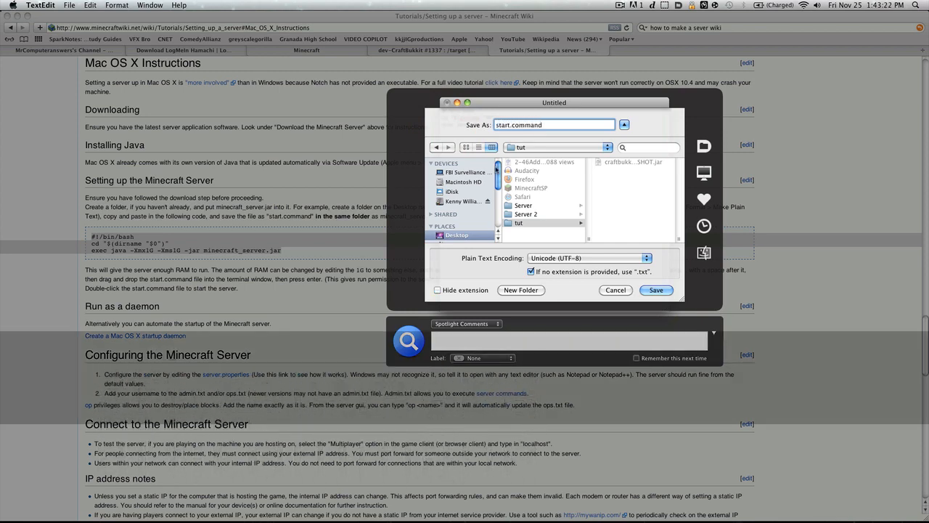
{"action": "left_click", "coordinate": [656, 291]}
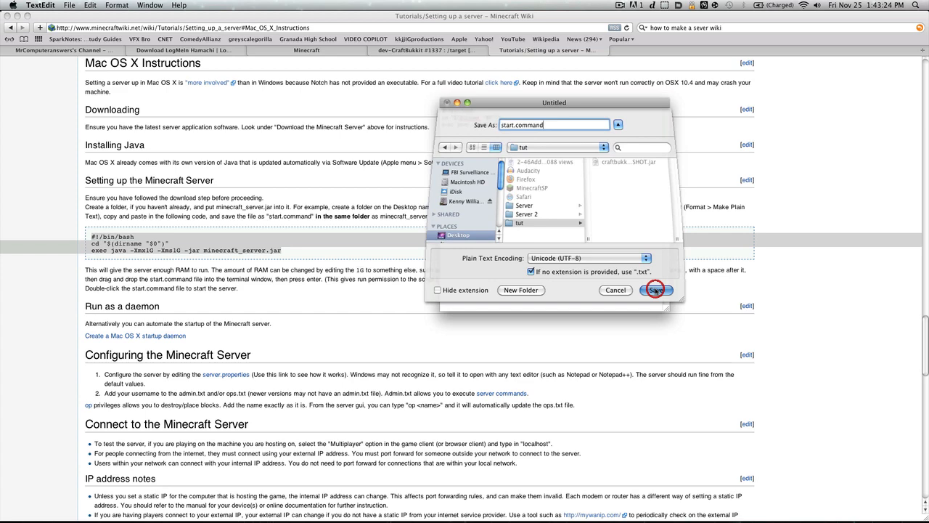
{"action": "left_click", "coordinate": [656, 291]}
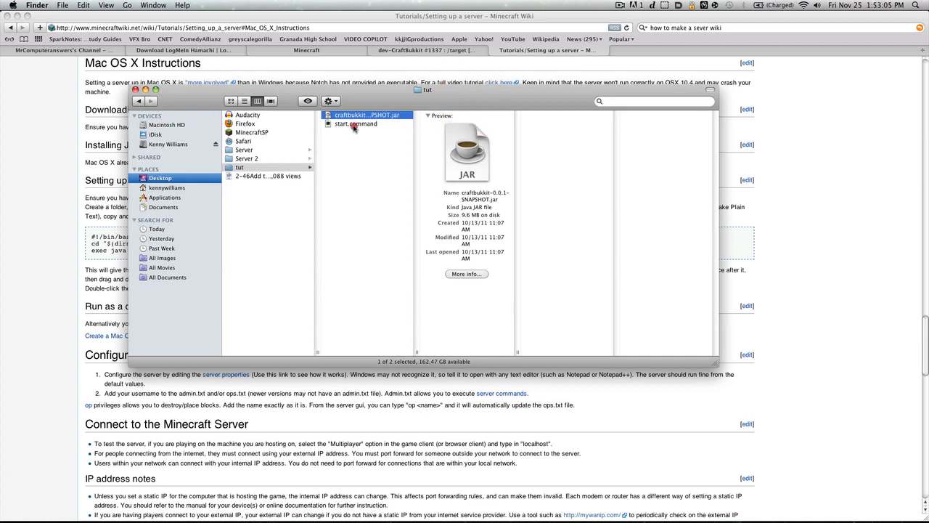
{"action": "mouse_move", "coordinate": [433, 279]}
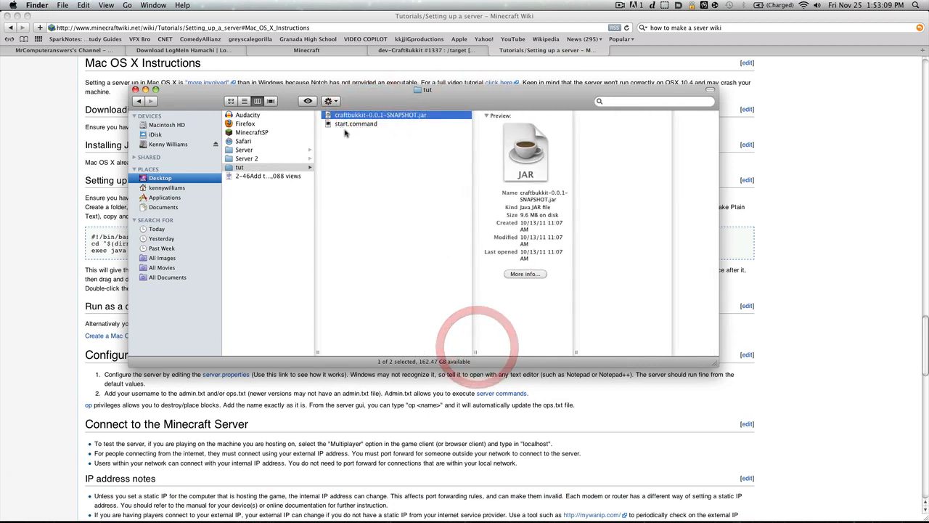
Rename the CraftBukkit jar to minecraft_server.jar and try running start.command.
{"action": "double_click", "coordinate": [356, 124]}
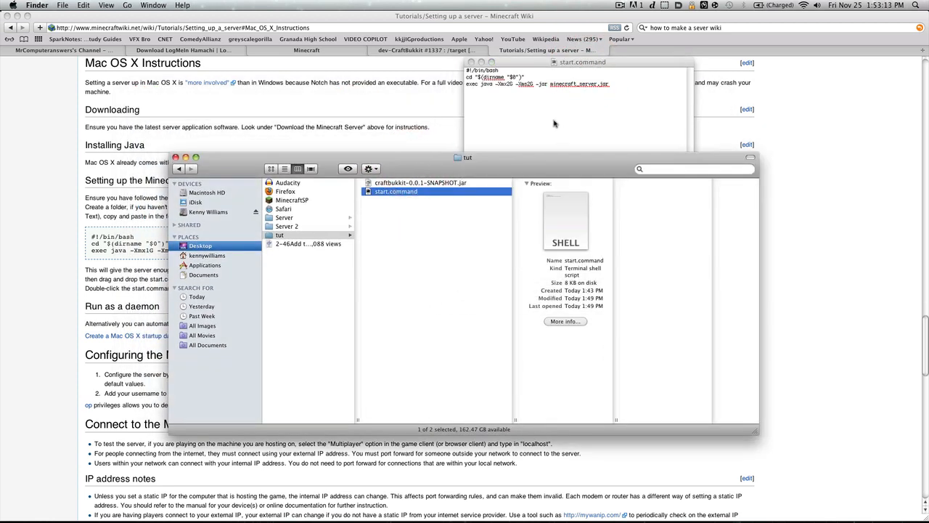
{"action": "mouse_move", "coordinate": [572, 90]}
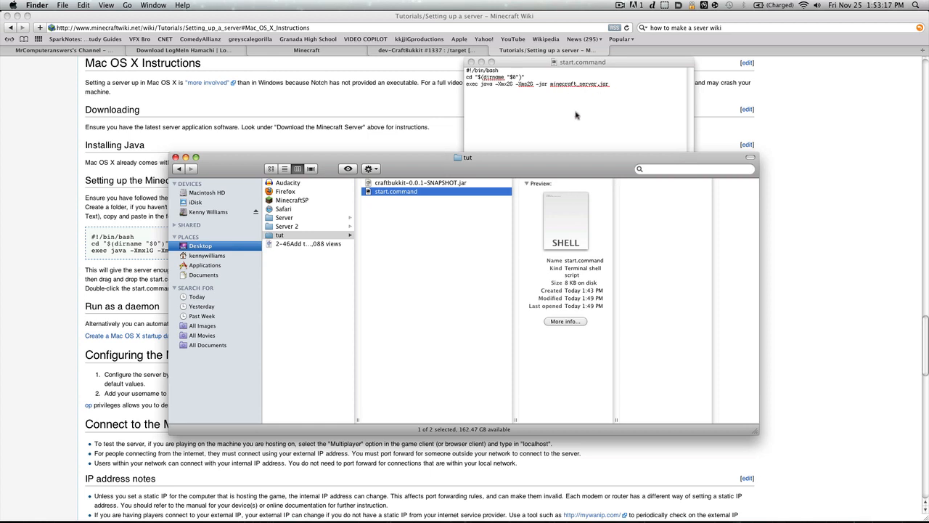
{"action": "mouse_move", "coordinate": [467, 210]}
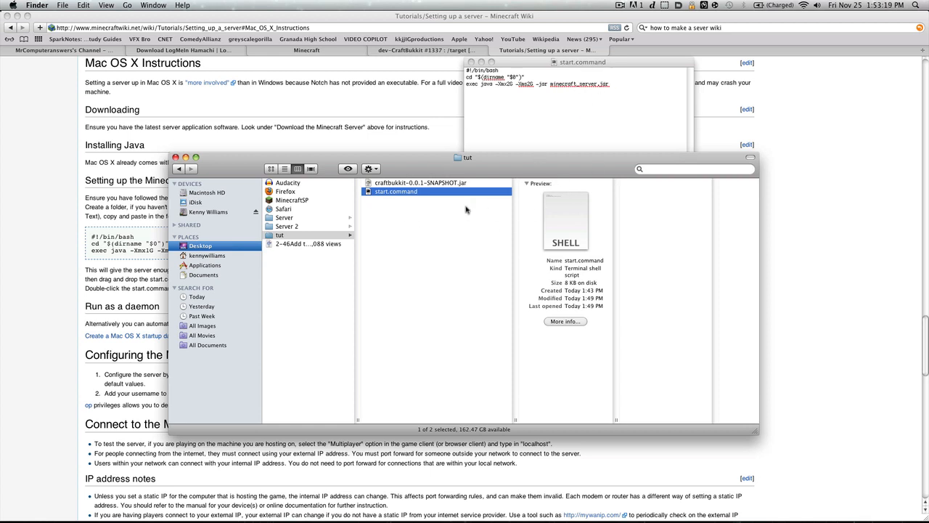
{"action": "mouse_move", "coordinate": [442, 220]}
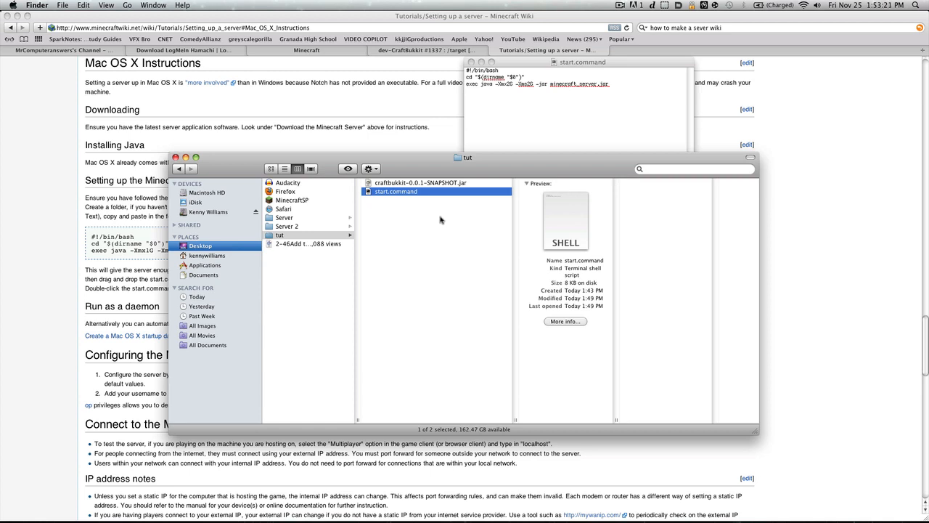
{"action": "left_click", "coordinate": [419, 183]}
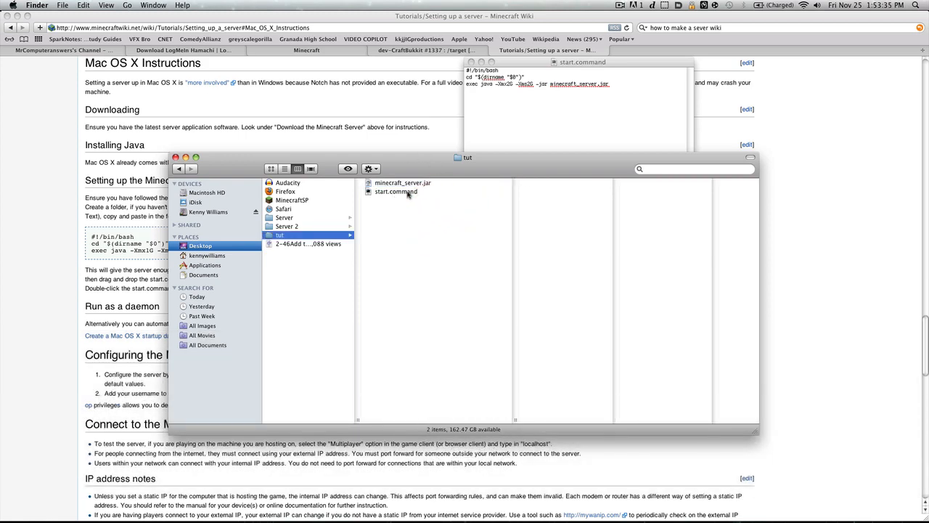
{"action": "double_click", "coordinate": [395, 191]}
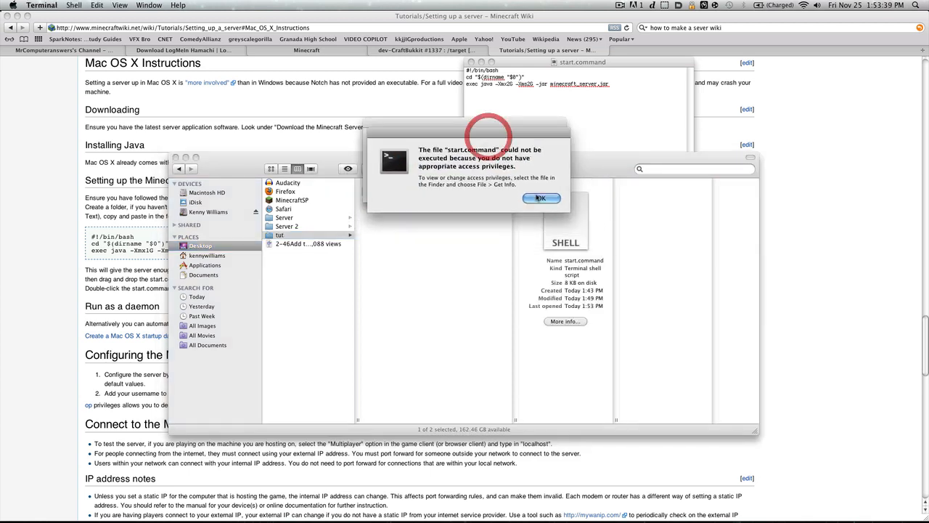
Dismiss the access privileges alert and run chmod a+x on start.command in Terminal.
{"action": "left_click", "coordinate": [540, 197]}
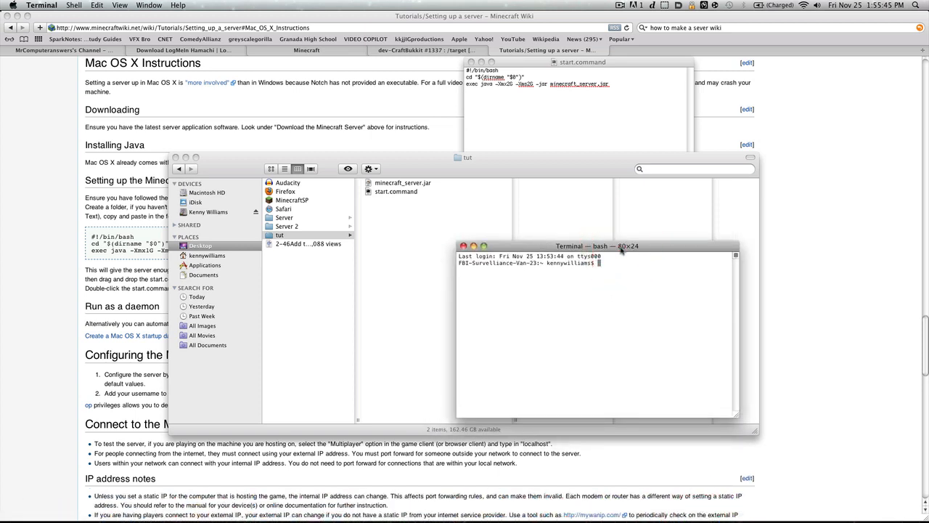
{"action": "type", "text": "chmod"}
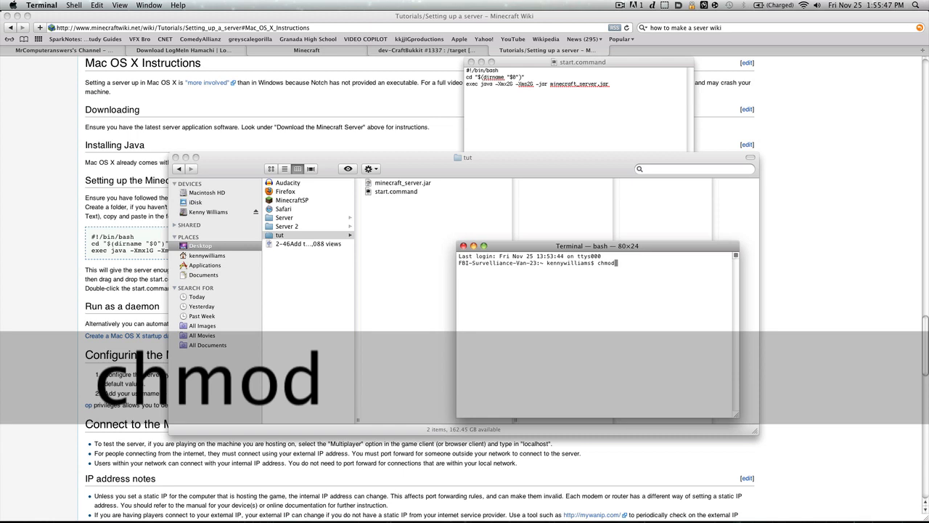
{"action": "type", "text": "a"}
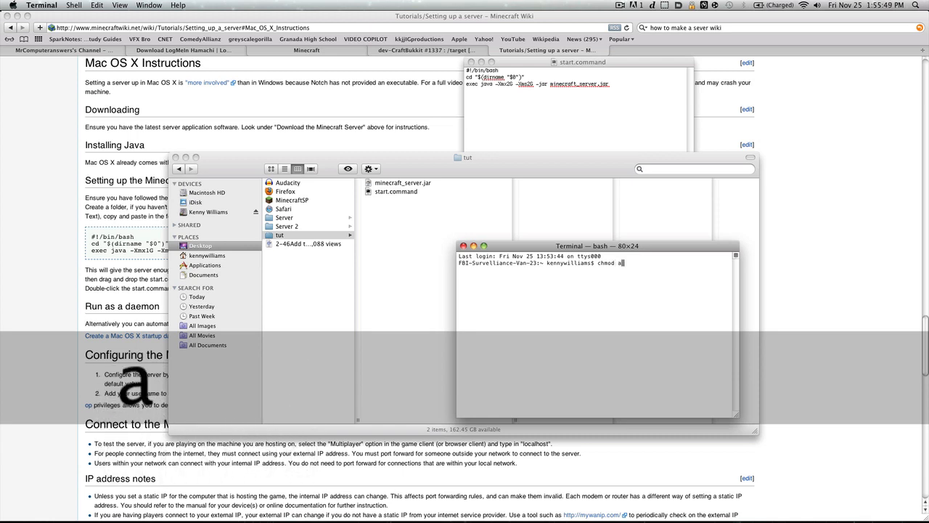
{"action": "type", "text": "+x"}
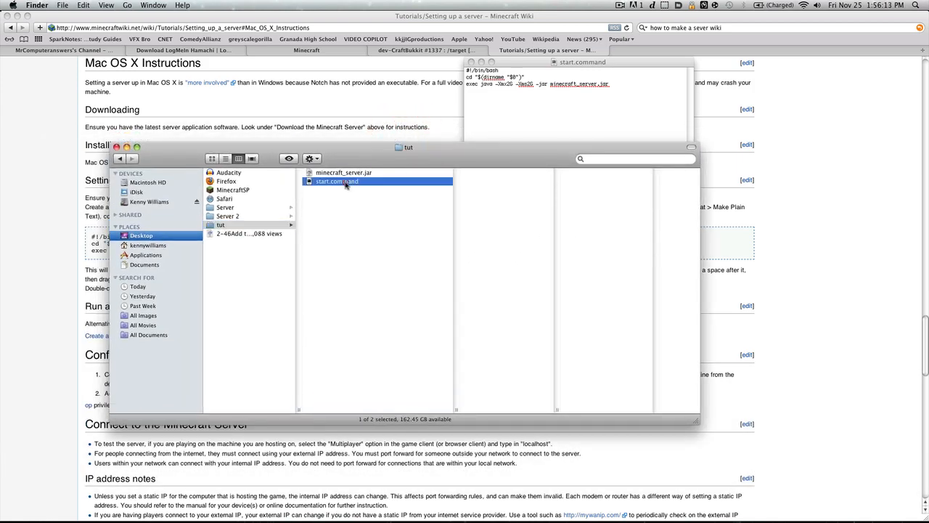
Launch start.command and look over the generated bukkit.yml and server files.
{"action": "double_click", "coordinate": [335, 180]}
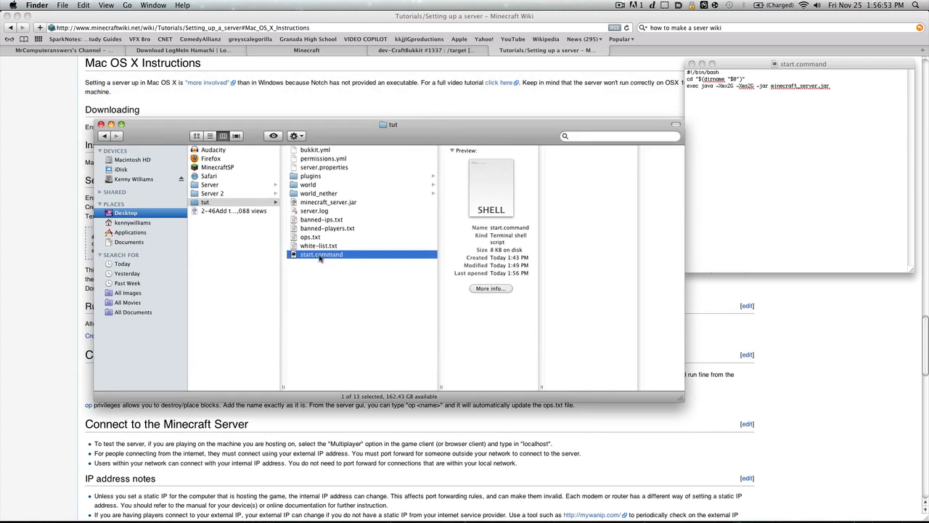
{"action": "left_click", "coordinate": [314, 149]}
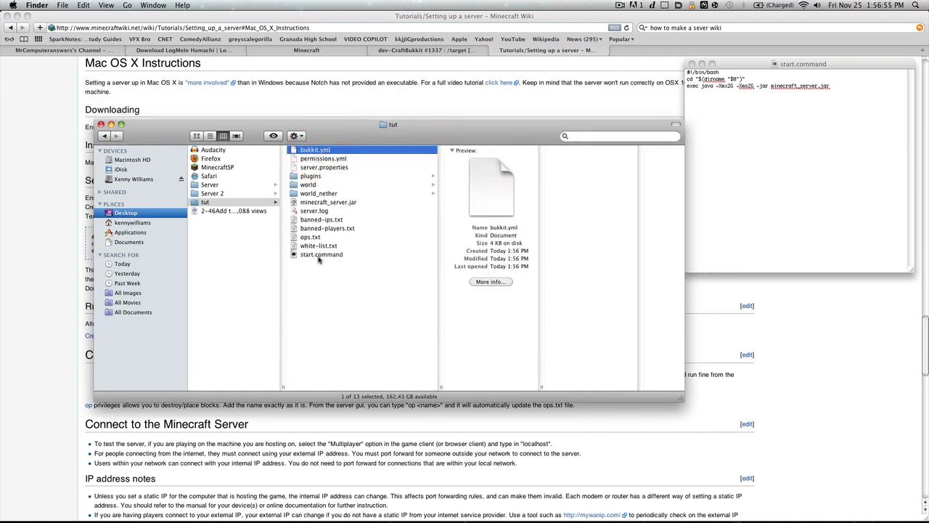
{"action": "left_click", "coordinate": [308, 184]}
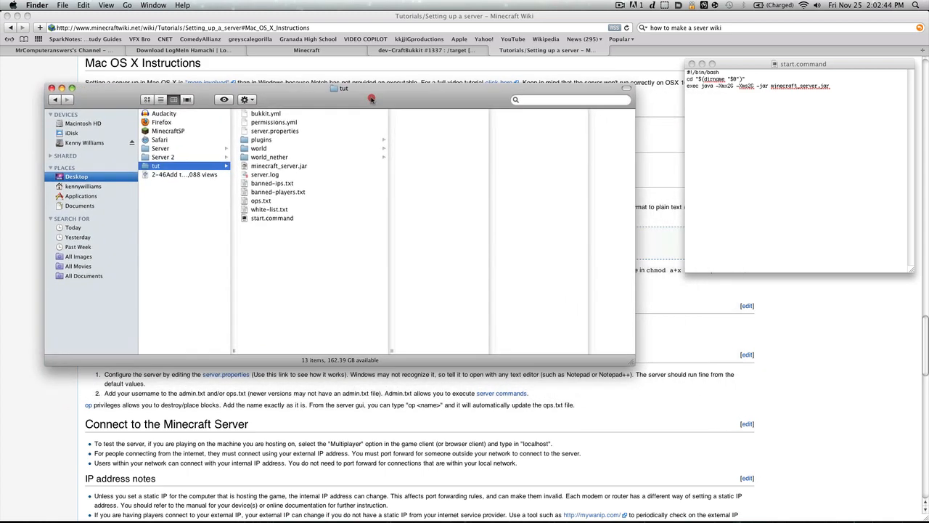
Choose Open With > Other… for server.properties to get the Choose Application dialog.
{"action": "left_click", "coordinate": [275, 131]}
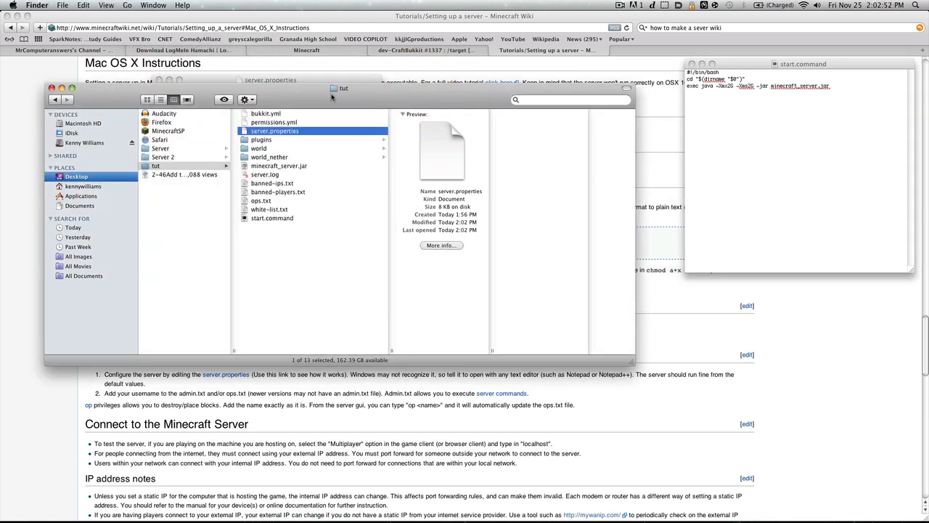
{"action": "right_click", "coordinate": [274, 131]}
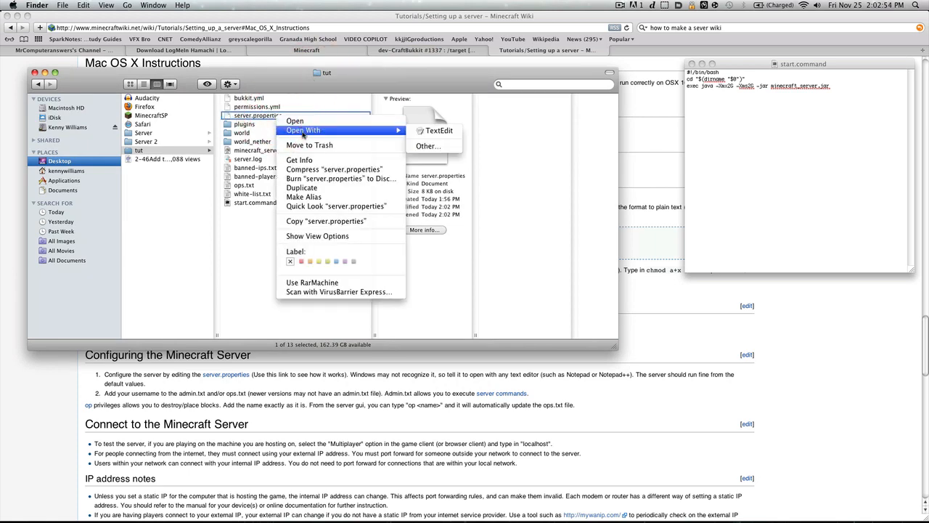
{"action": "mouse_move", "coordinate": [427, 145]}
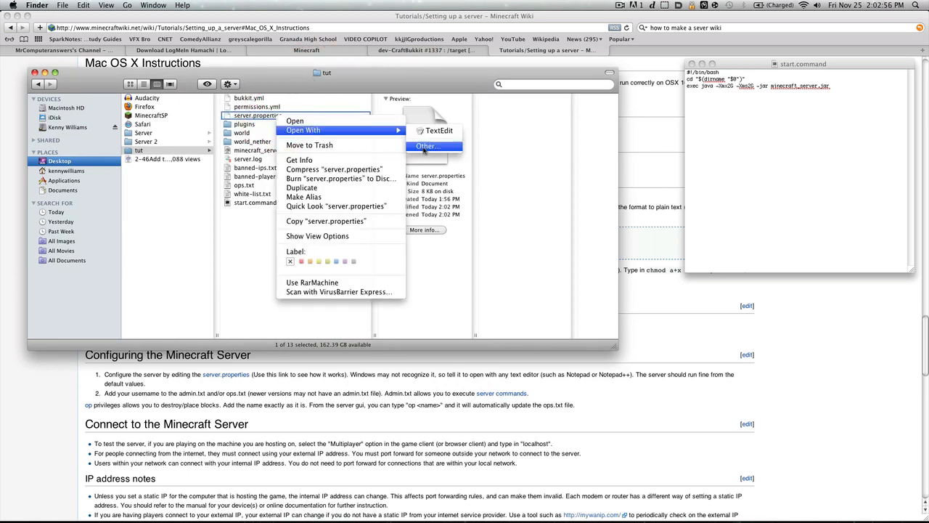
{"action": "left_click", "coordinate": [427, 145]}
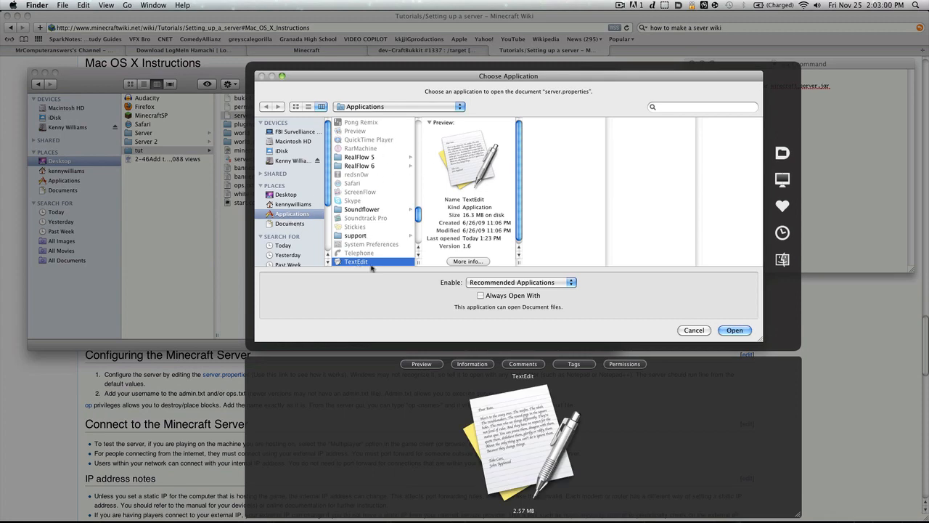
{"action": "left_click", "coordinate": [735, 329]}
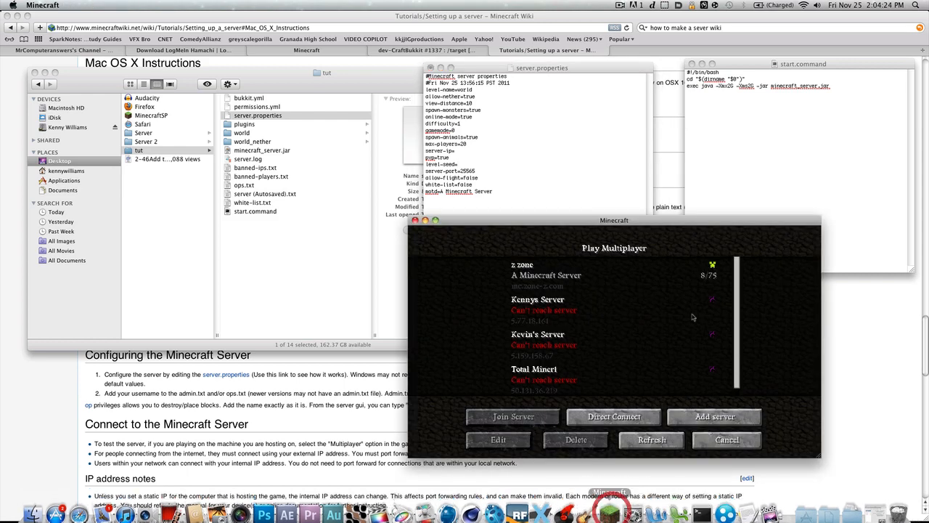
Return to the Multiplayer list, then save server.properties anyway despite the outside change.
{"action": "left_click", "coordinate": [726, 439]}
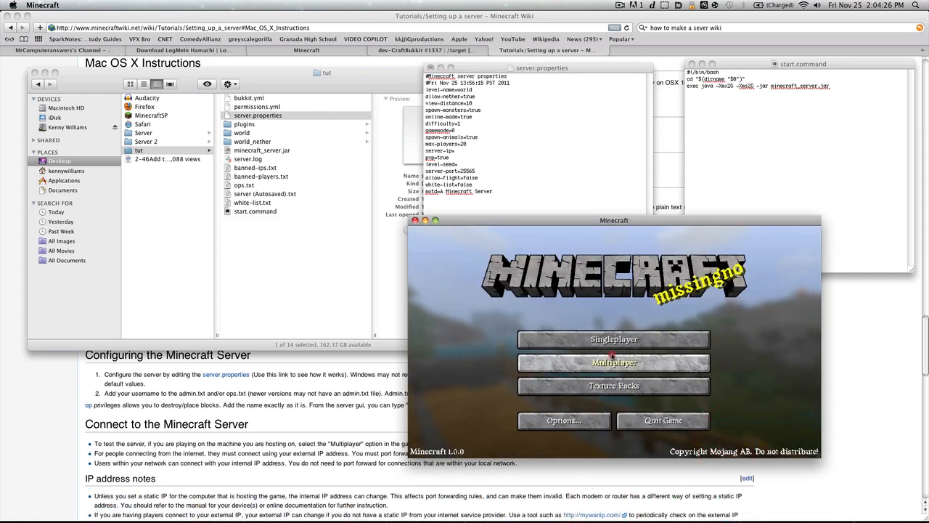
{"action": "left_click", "coordinate": [613, 363]}
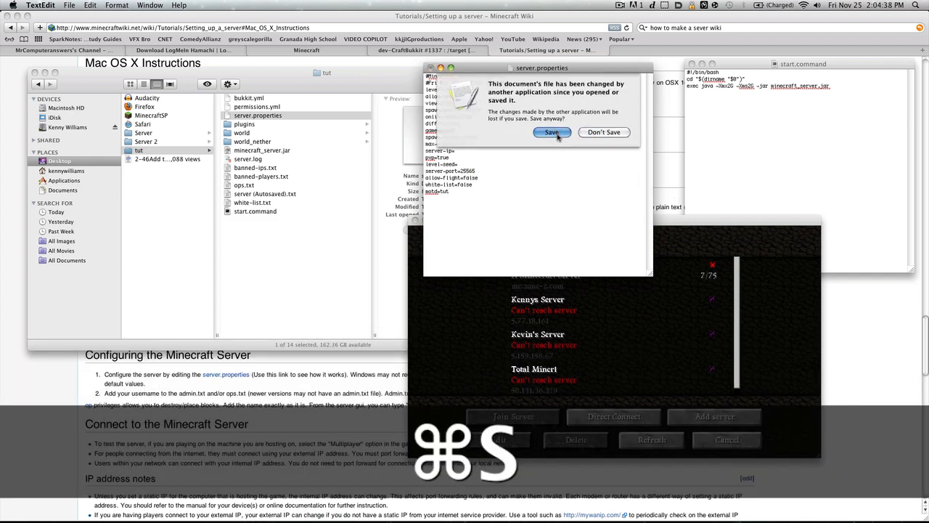
{"action": "left_click", "coordinate": [552, 132]}
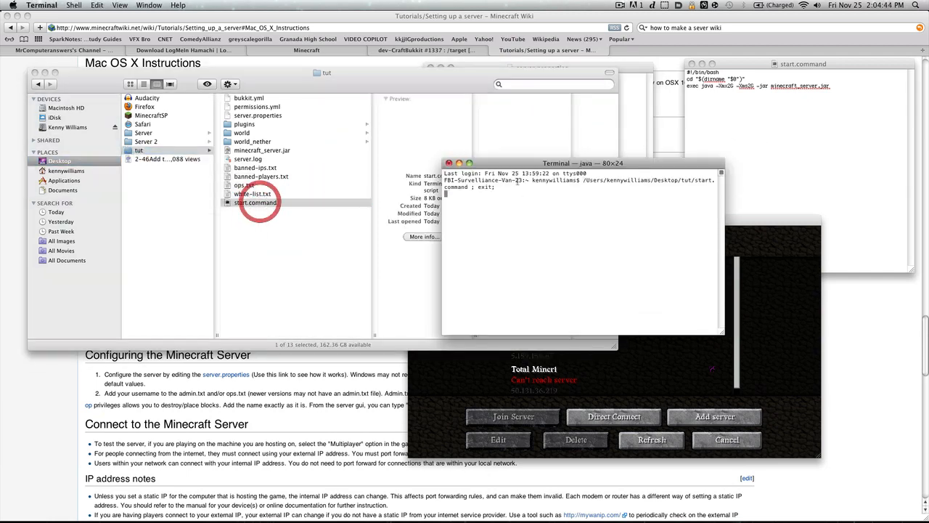
Relaunch start.command and issue 'stop' in the server console so the process completes.
{"action": "double_click", "coordinate": [255, 210]}
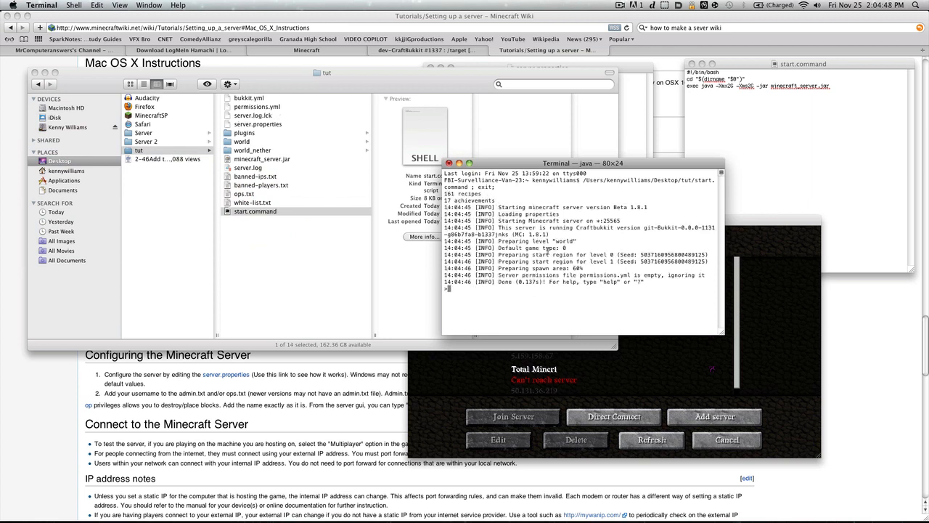
{"action": "type", "text": "st"}
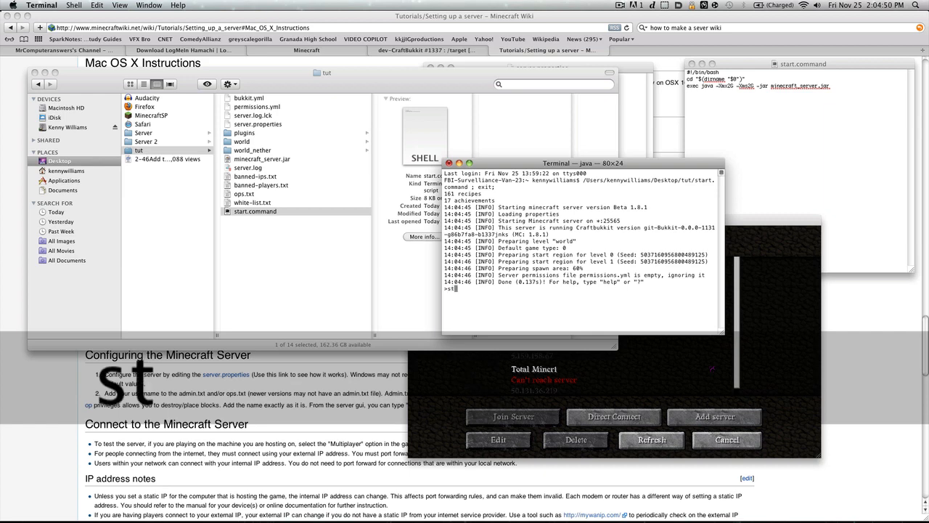
{"action": "type", "text": "stop"}
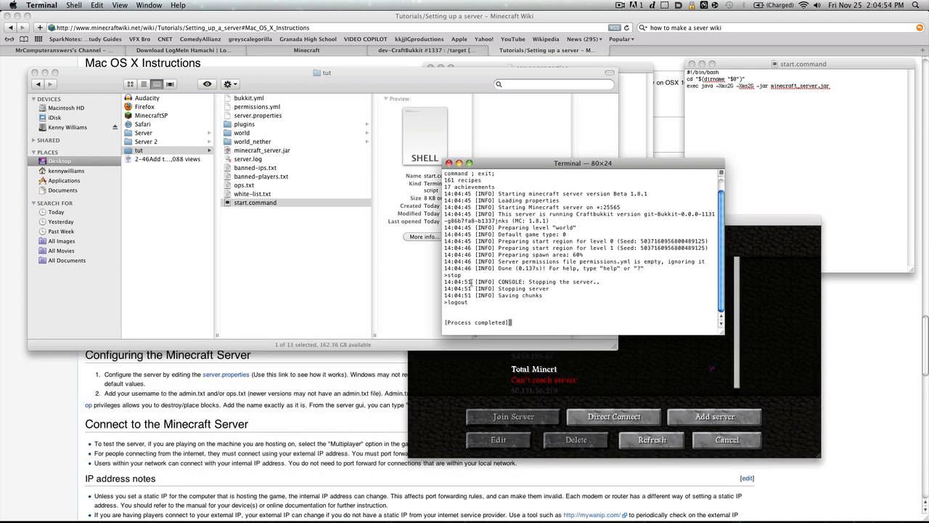
Back in the tut folder, select banned-ops.txt and open banned-players.txt.
{"action": "left_click", "coordinate": [448, 163]}
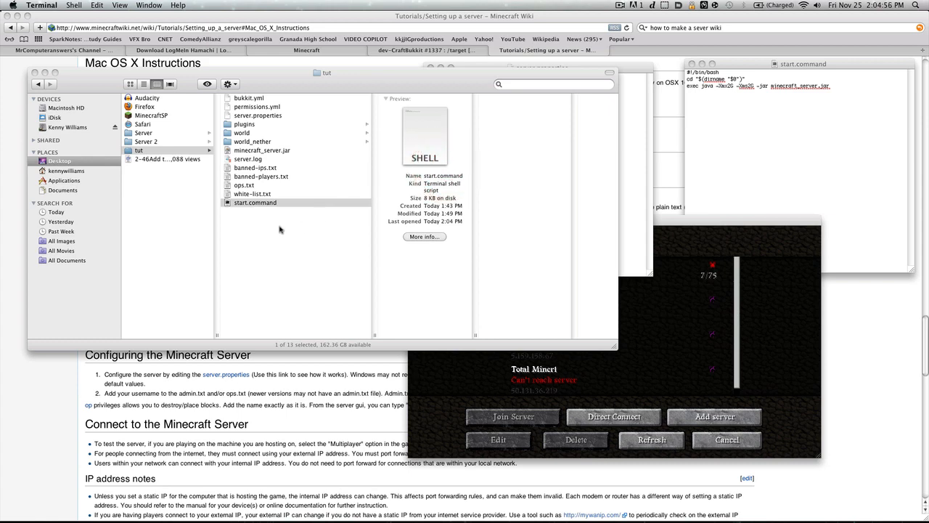
{"action": "left_click", "coordinate": [256, 169]}
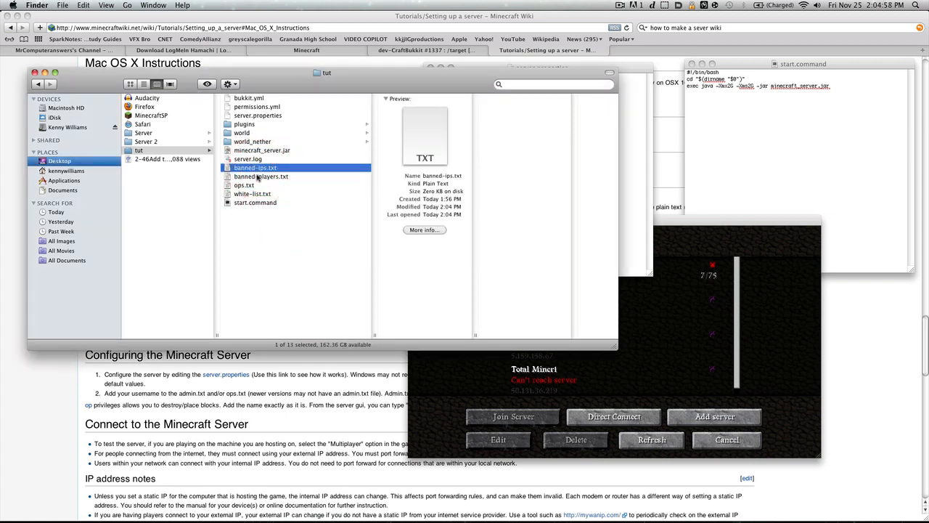
{"action": "left_click", "coordinate": [261, 178]}
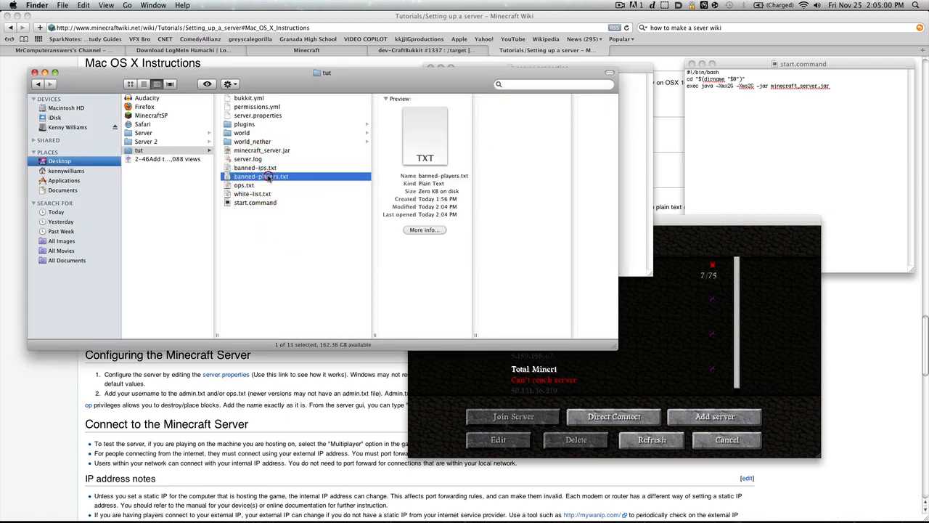
{"action": "double_click", "coordinate": [261, 177]}
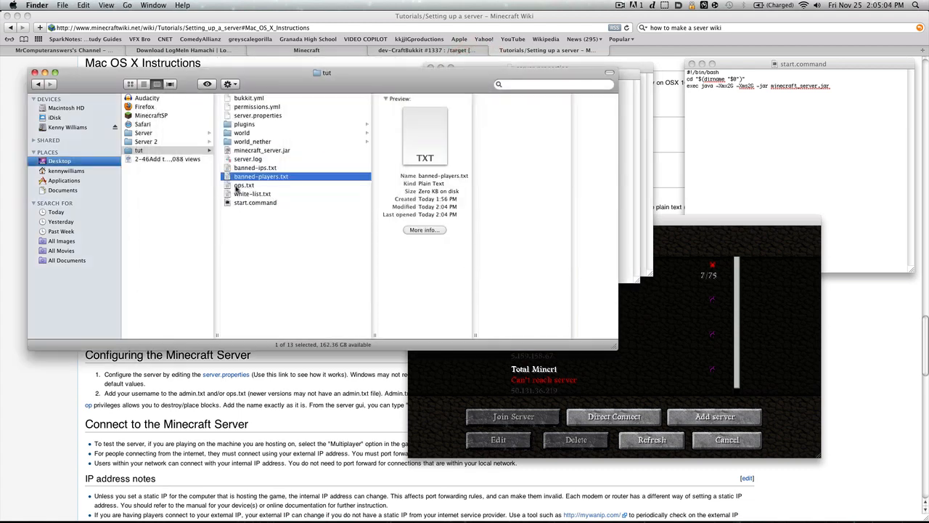
{"action": "double_click", "coordinate": [261, 175]}
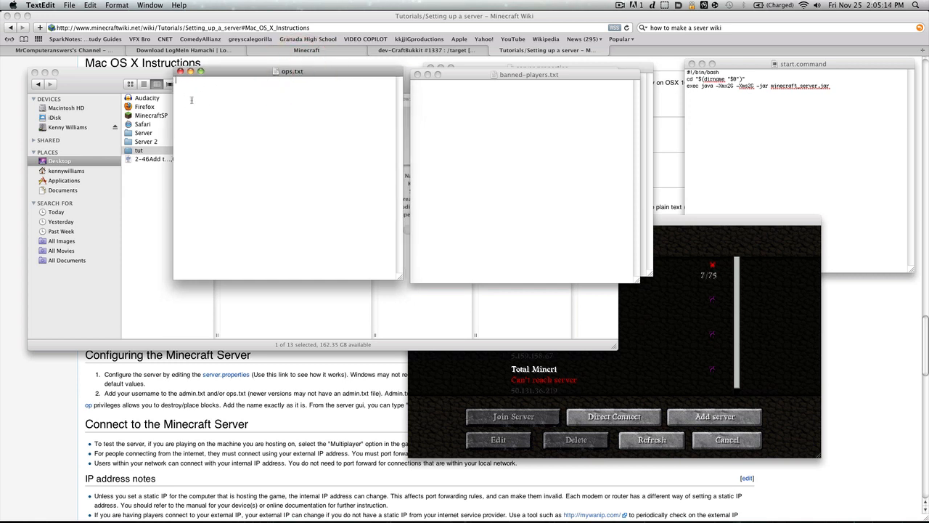
{"action": "type", "text": "comedy"}
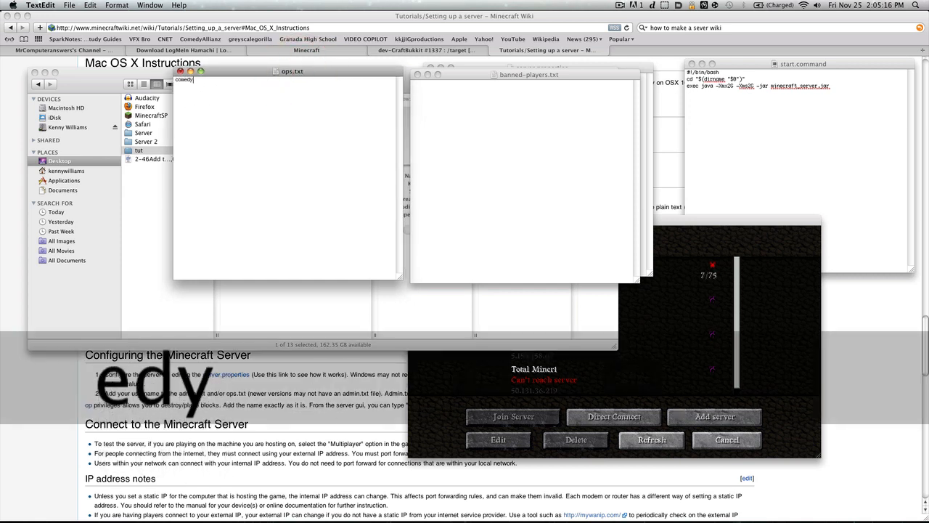
{"action": "type", "text": "alliianz"}
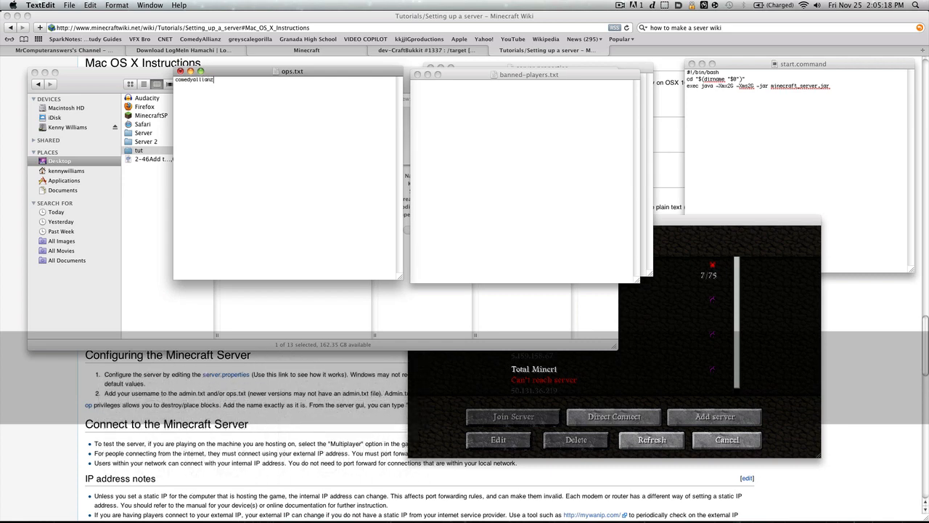
{"action": "key", "text": "cmd+s"}
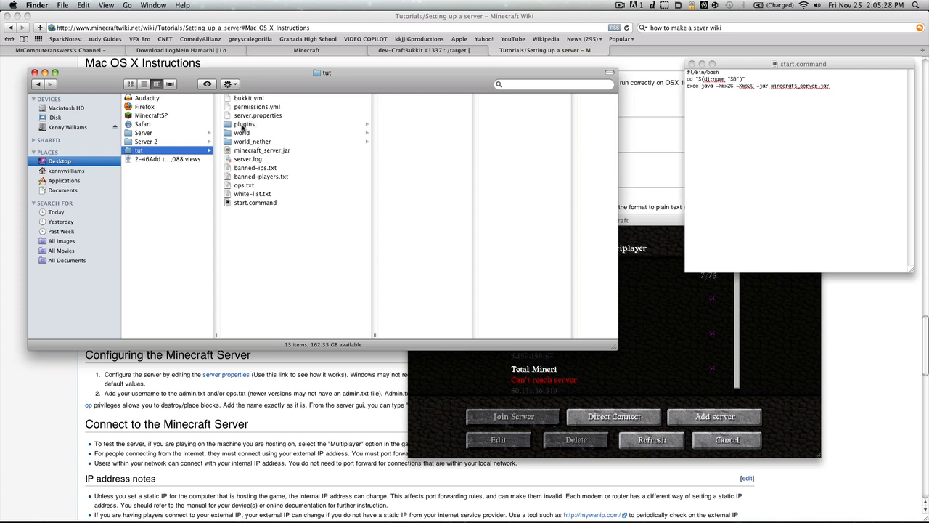
Glance in the plugins folder, then relaunch start.command so the server finishes loading the world.
{"action": "left_click", "coordinate": [244, 124]}
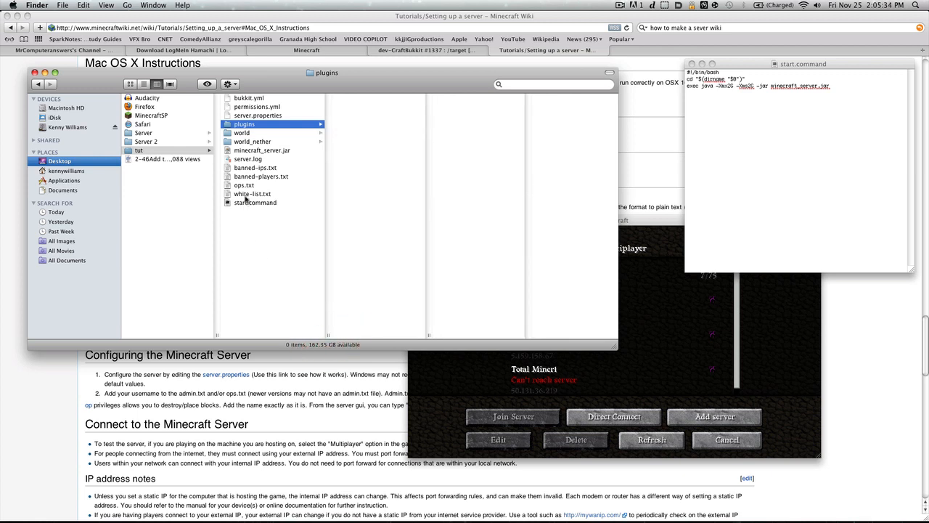
{"action": "mouse_move", "coordinate": [331, 93]}
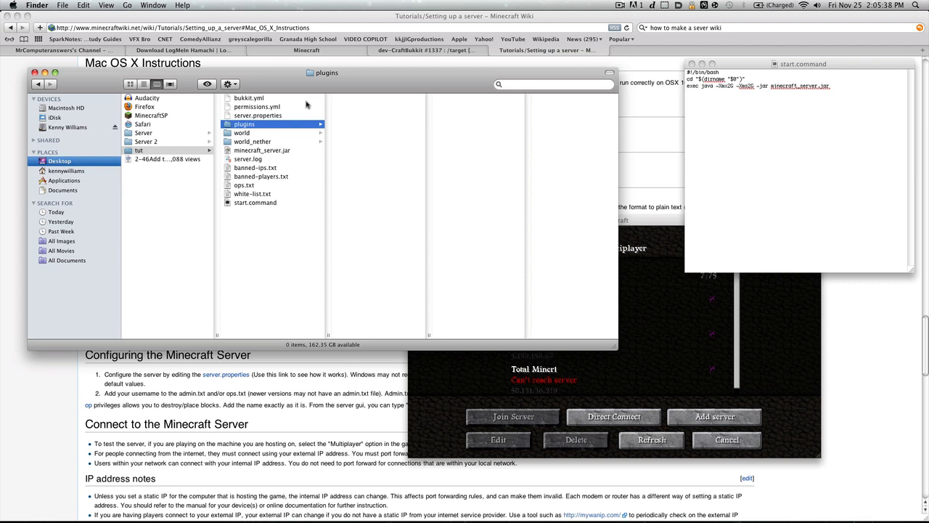
{"action": "left_click", "coordinate": [256, 203]}
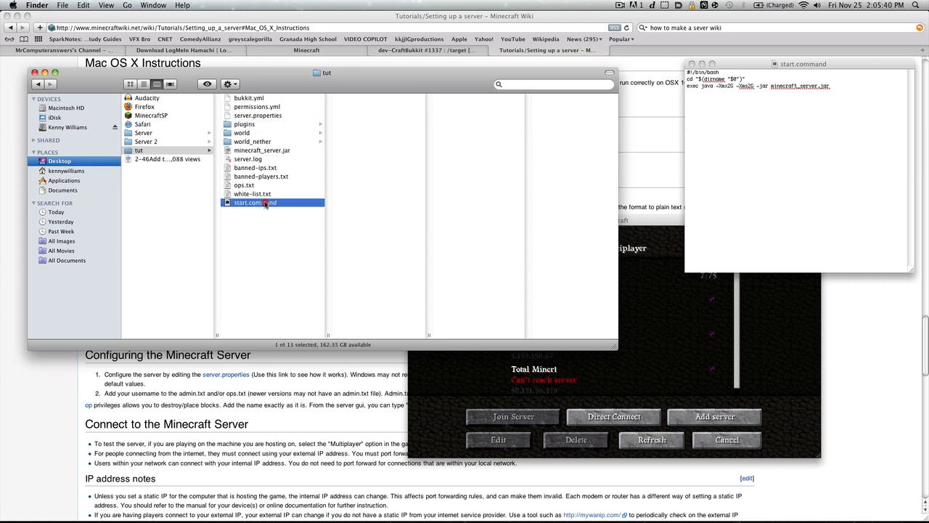
{"action": "double_click", "coordinate": [256, 211]}
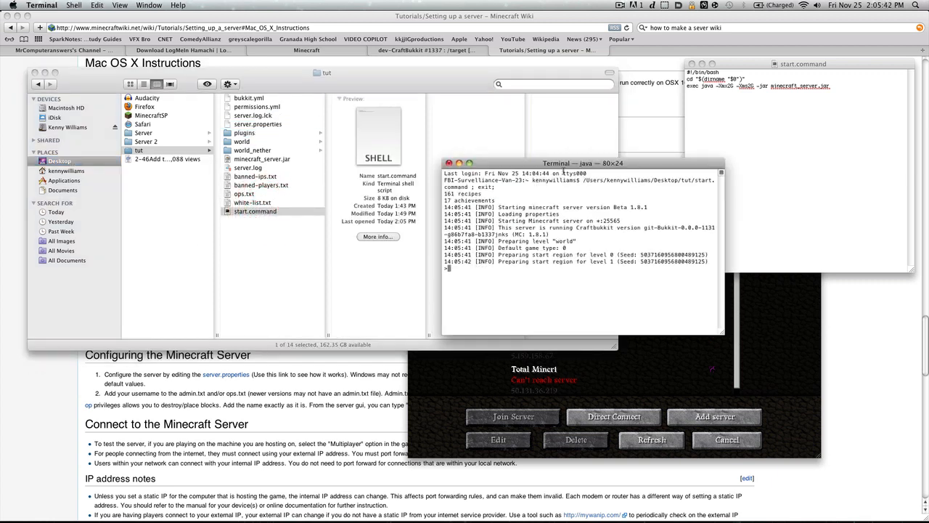
{"action": "left_click", "coordinate": [256, 212]}
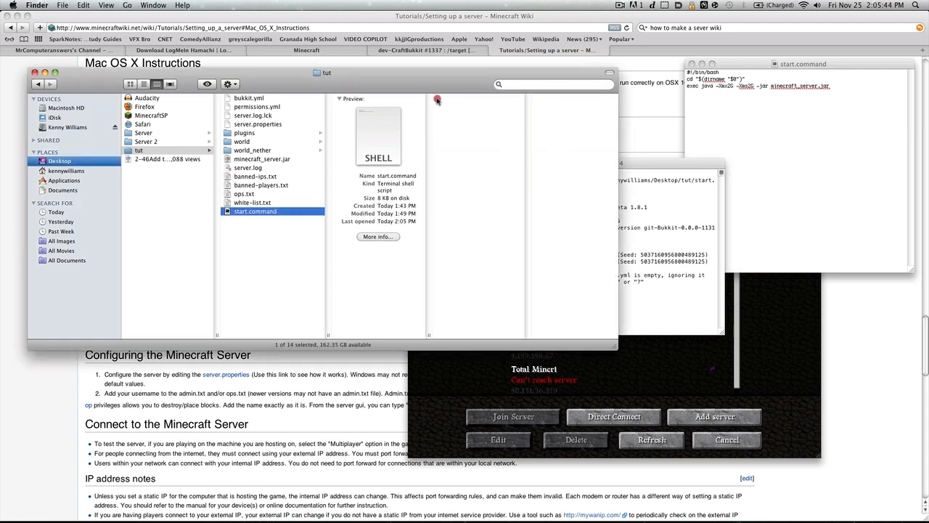
{"action": "double_click", "coordinate": [255, 211]}
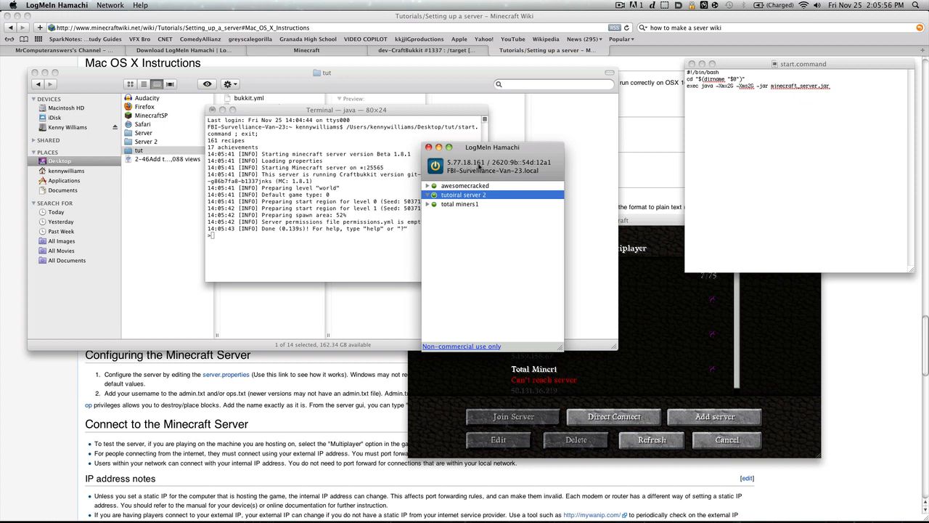
{"action": "left_click_drag", "start_coordinate": [492, 148], "coordinate": [374, 116]}
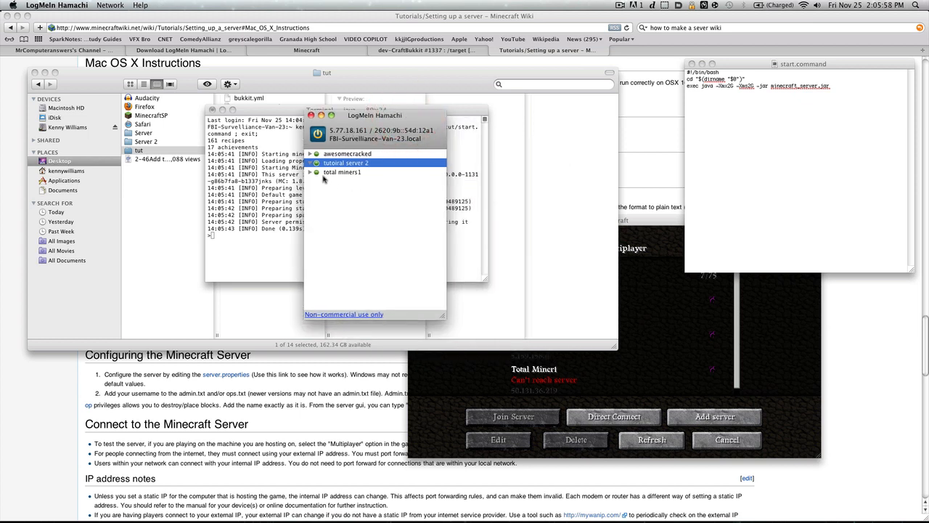
{"action": "mouse_move", "coordinate": [383, 178]}
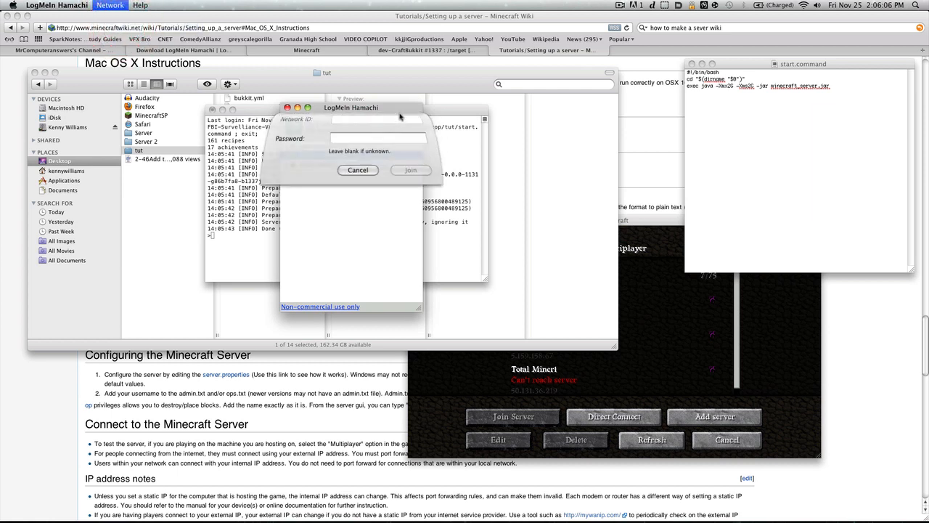
{"action": "left_click", "coordinate": [379, 145]}
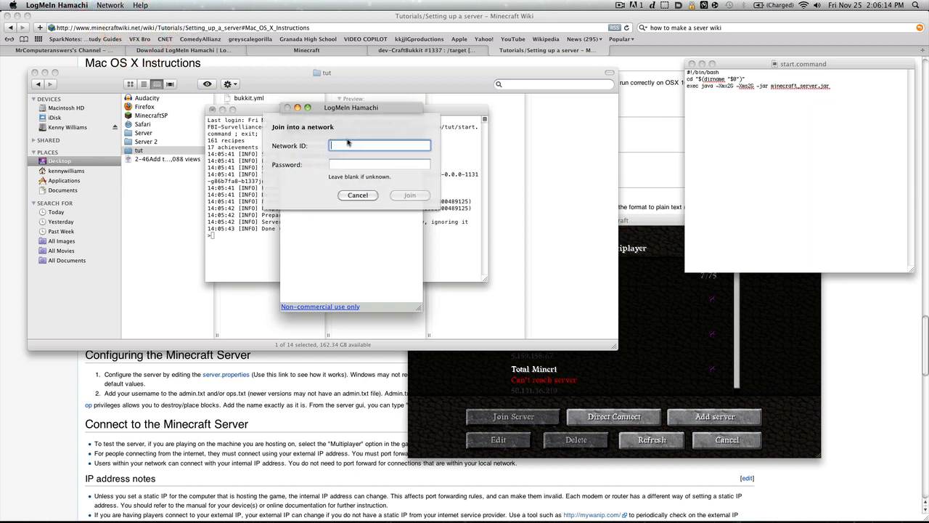
{"action": "left_click", "coordinate": [379, 164]}
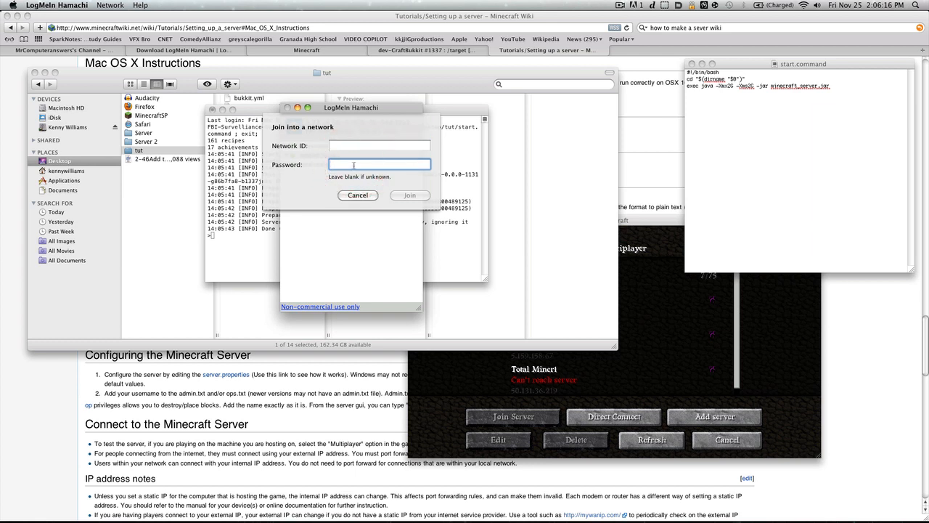
{"action": "type", "text": "••••"}
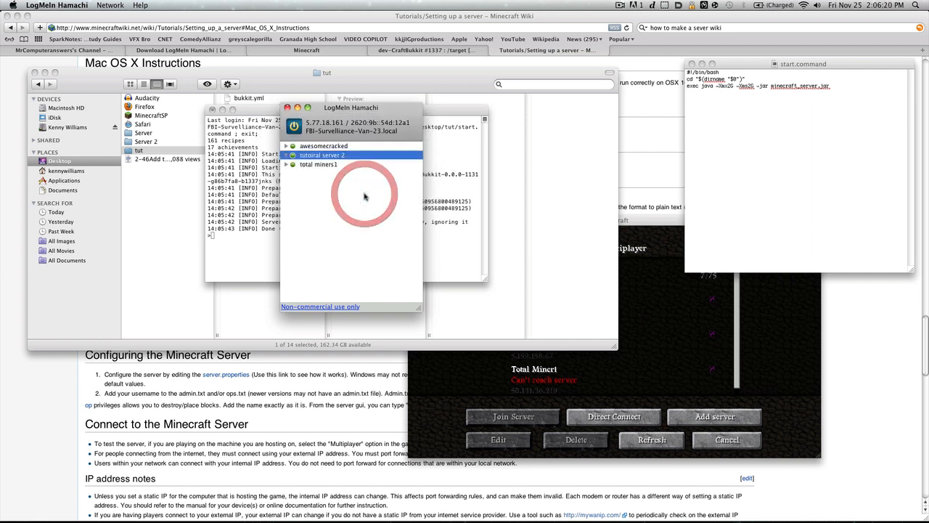
{"action": "left_click", "coordinate": [365, 196]}
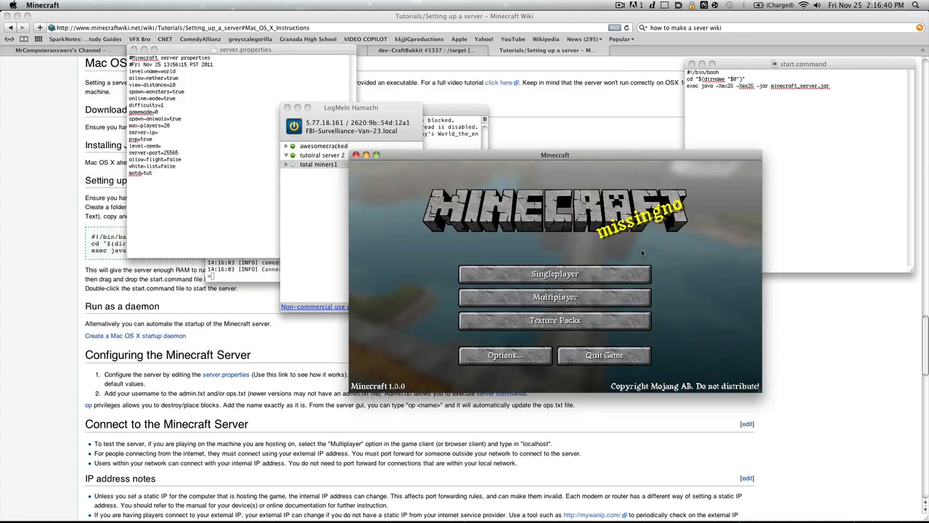
Direct-connect to the Hamachi address 5.77… and join the server.
{"action": "left_click", "coordinate": [555, 297]}
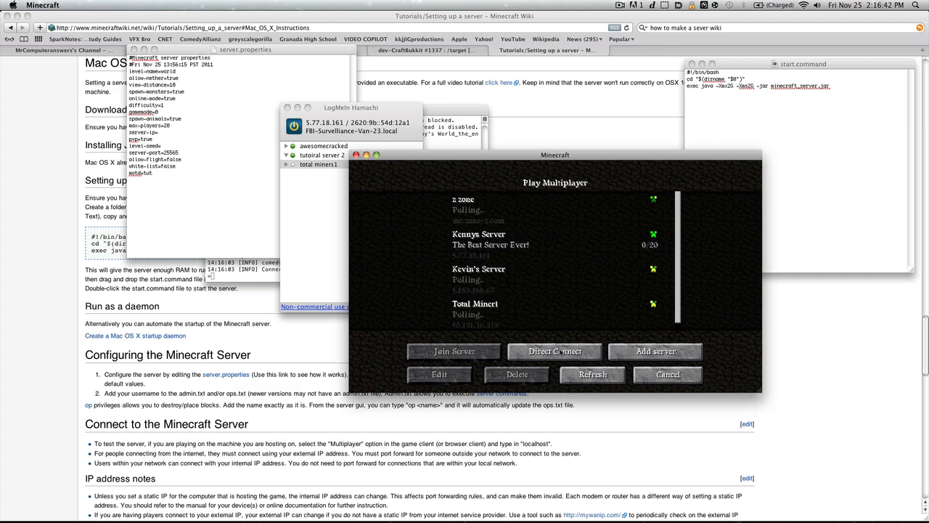
{"action": "left_click", "coordinate": [554, 350]}
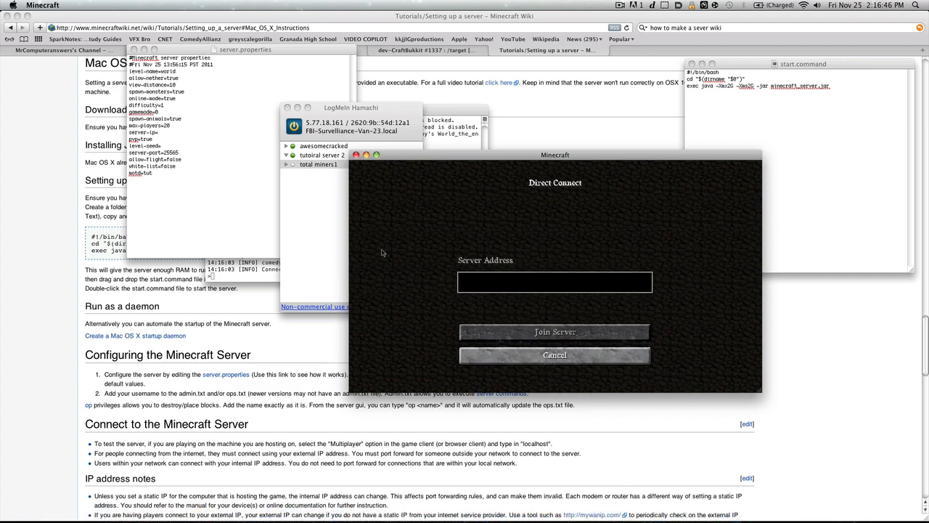
{"action": "mouse_move", "coordinate": [539, 251]}
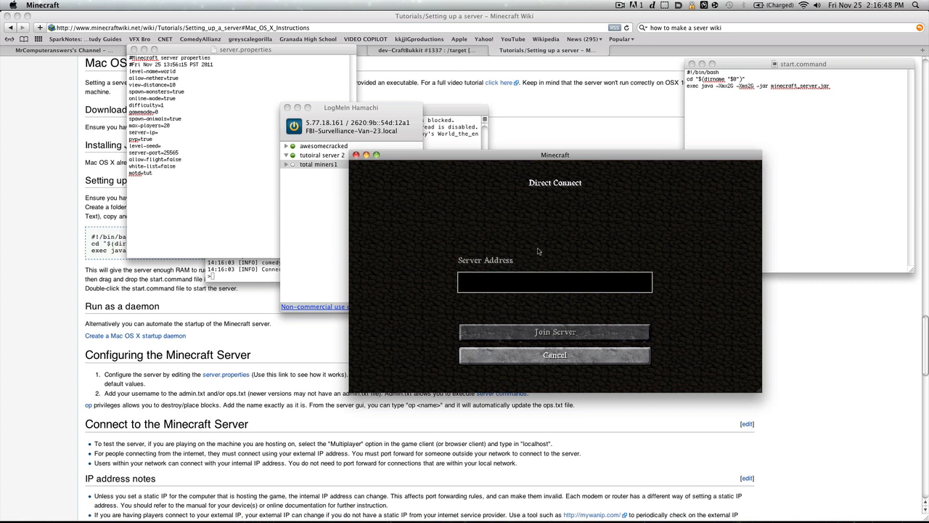
{"action": "type", "text": "5.77.18.161"}
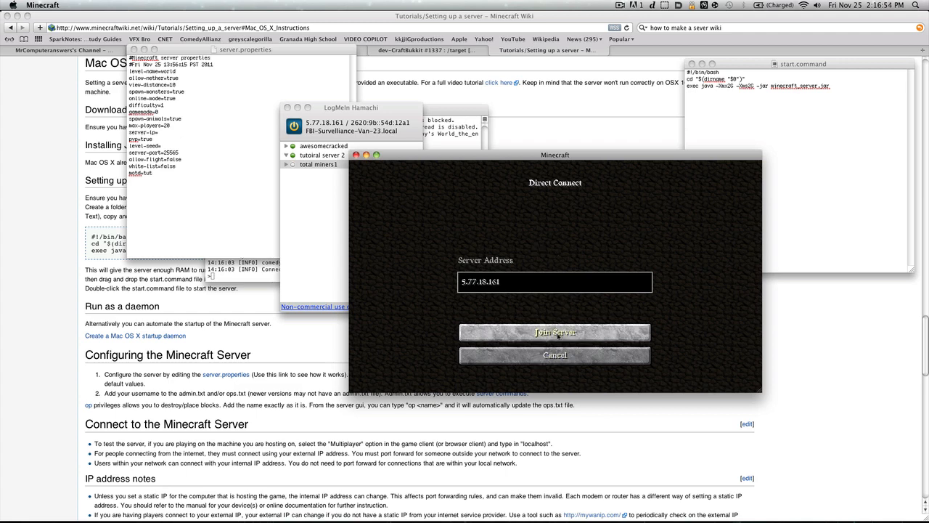
{"action": "left_click", "coordinate": [554, 331]}
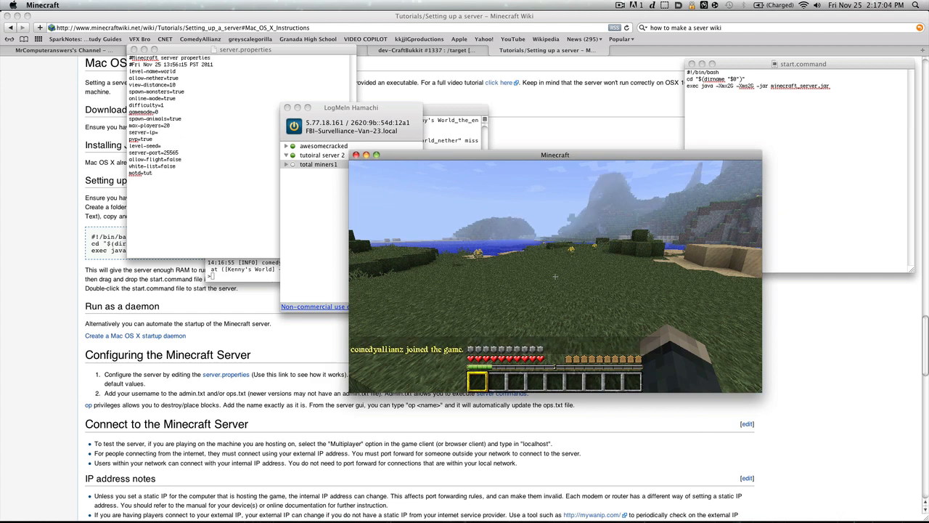
{"action": "mouse_move", "coordinate": [554, 276]}
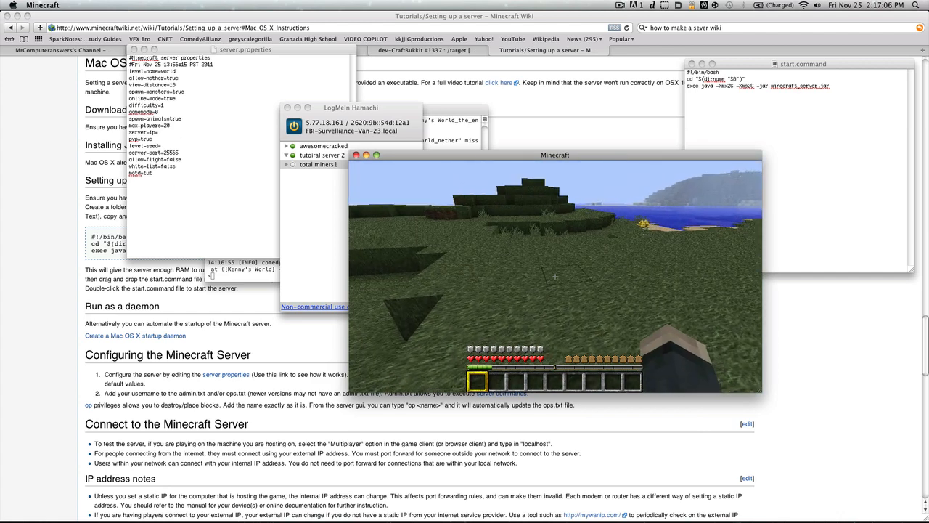
Send the /gamemode command to switch the player to creative mode.
{"action": "type", "text": "/gamemode comedyallianz"}
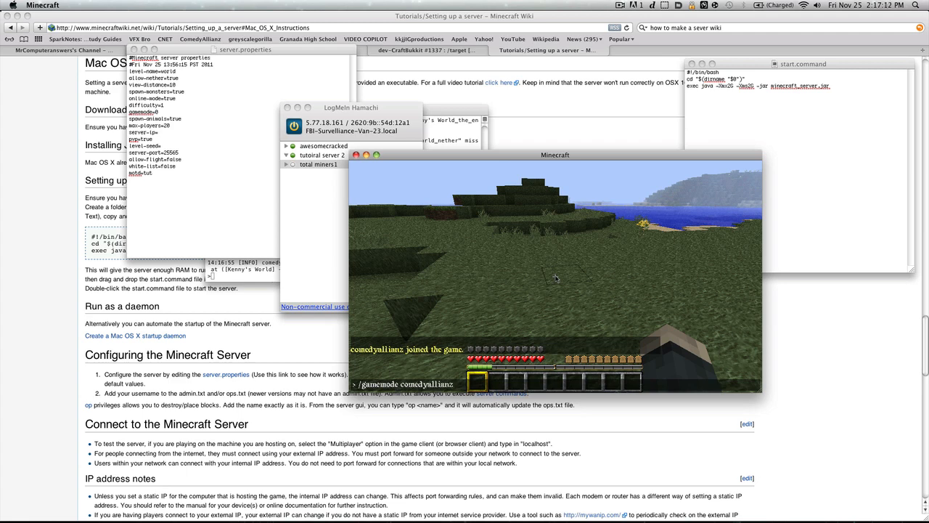
{"action": "key", "text": "enter"}
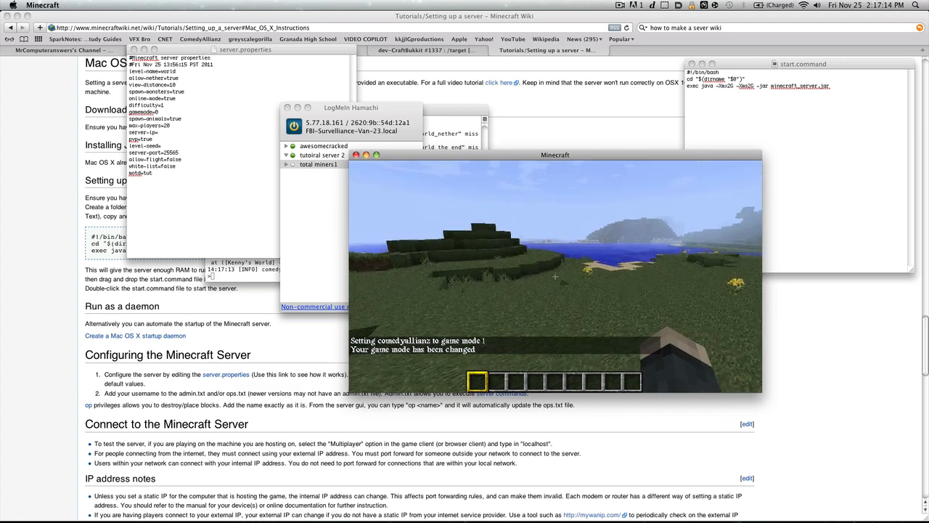